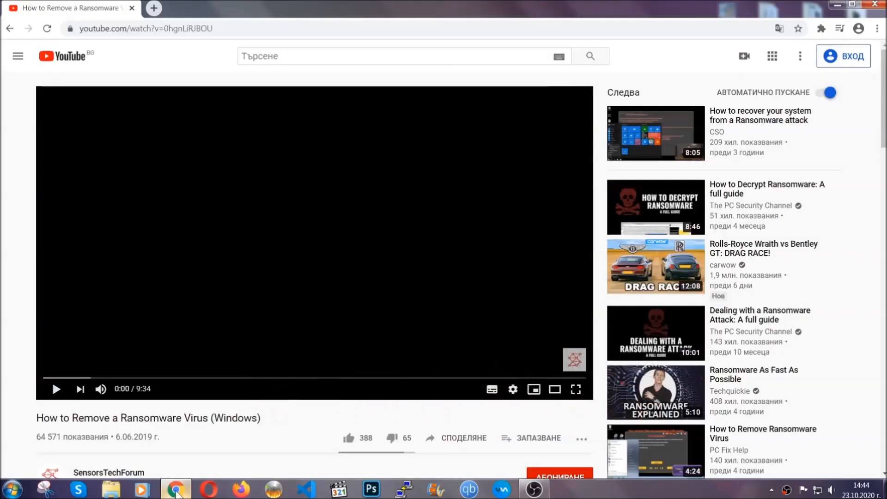
Follow the description's SensorsTechForum link and download SpyHunter-Installer.exe via Download Malware Removal Tool.
{"action": "scroll", "scroll_direction": "down", "scroll_amount": 3}
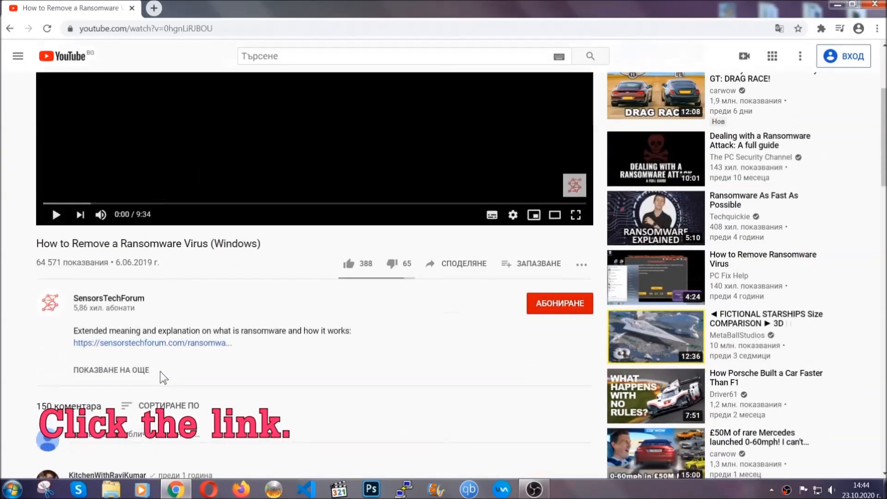
{"action": "left_click", "coordinate": [151, 343]}
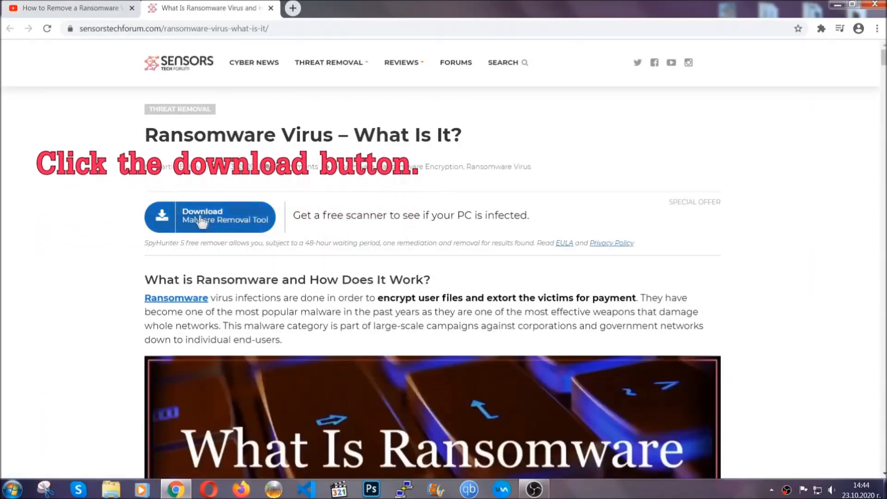
{"action": "left_click", "coordinate": [210, 216]}
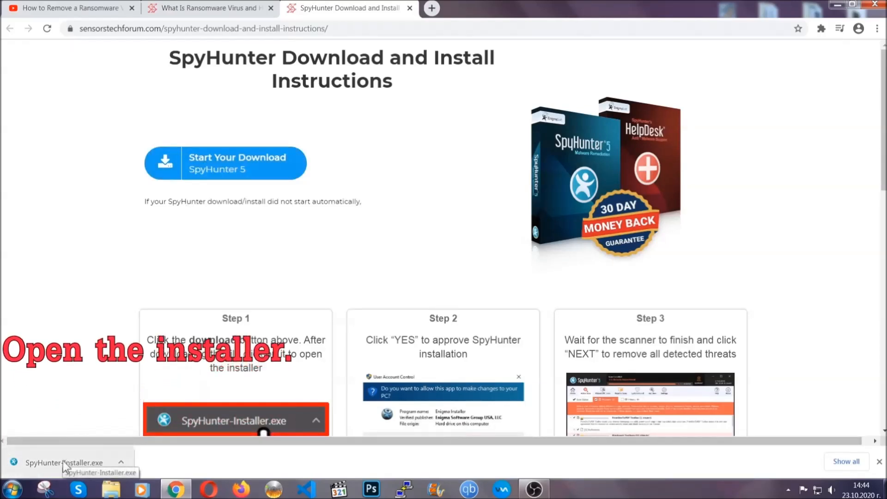
Run SpyHunter-Installer.exe, approve it and choose English as the installer language.
{"action": "left_click", "coordinate": [64, 461]}
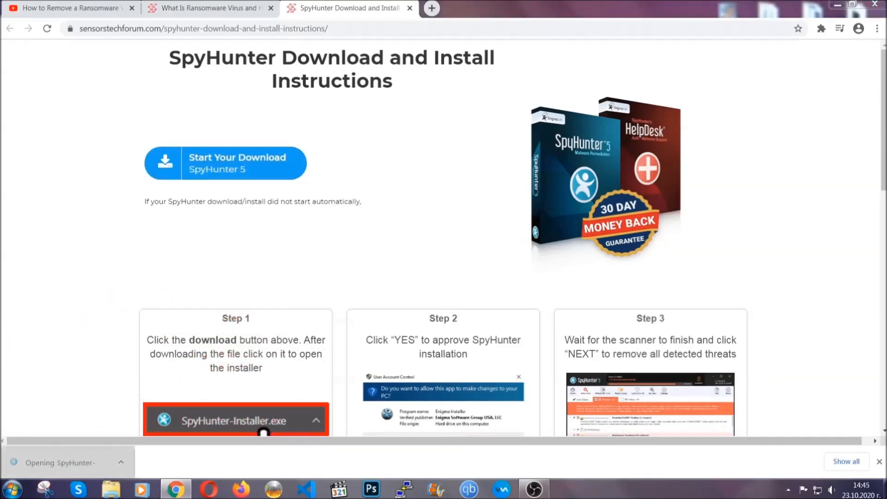
{"action": "left_click", "coordinate": [235, 420]}
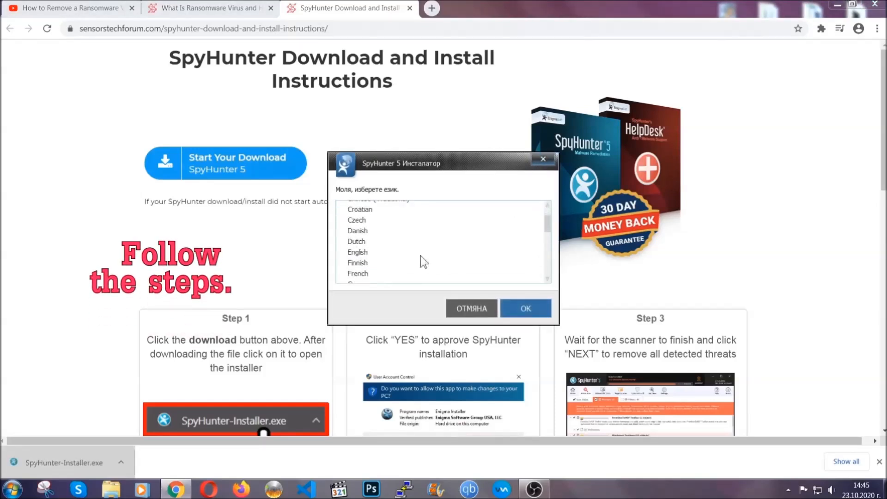
{"action": "left_click", "coordinate": [357, 252]}
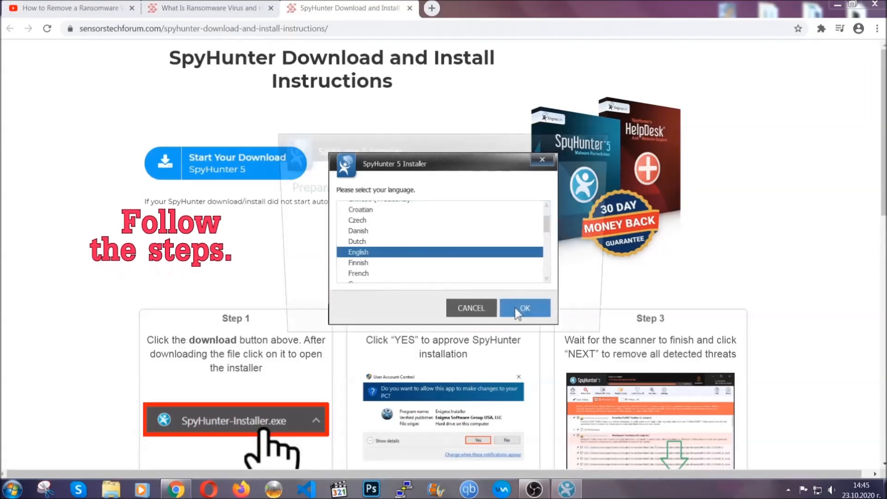
{"action": "left_click", "coordinate": [523, 307]}
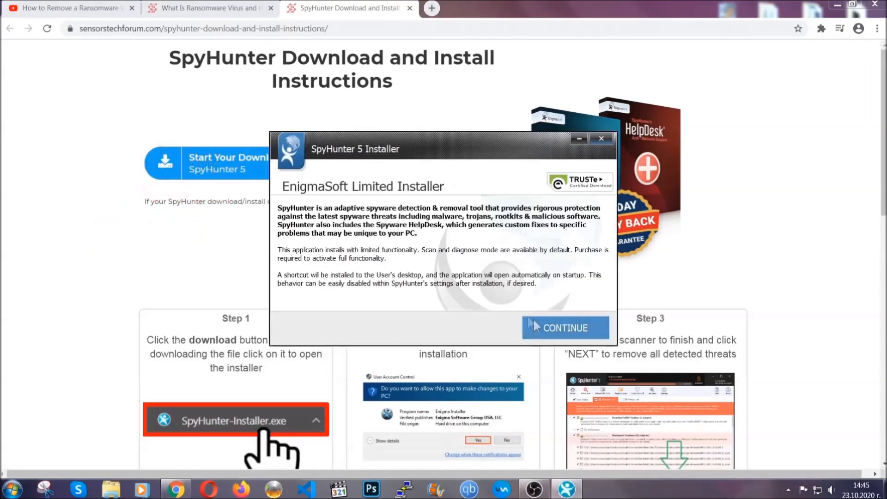
Continue to the EULA and accept it to install SpyHunter 5.
{"action": "left_click", "coordinate": [564, 327]}
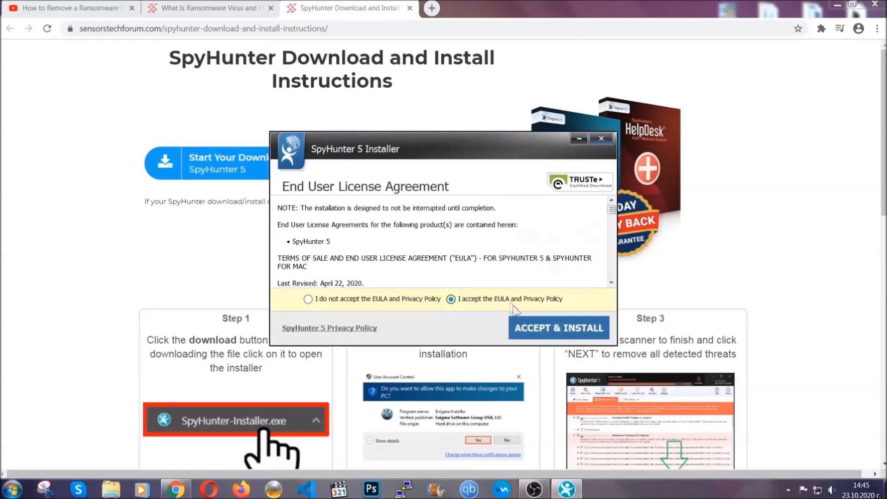
{"action": "left_click", "coordinate": [558, 327]}
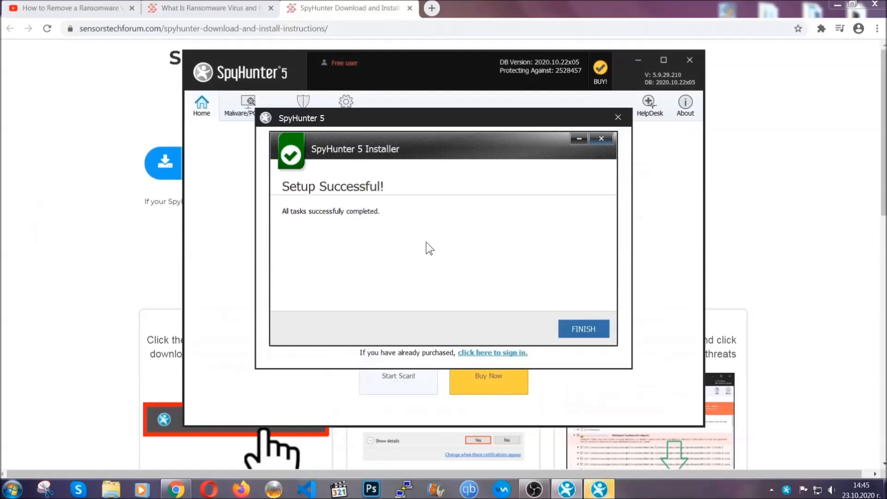
Finish the installer, let the scan flag Keygen.exe (PUP.Keygen.BB) and continue past the results.
{"action": "left_click", "coordinate": [583, 329]}
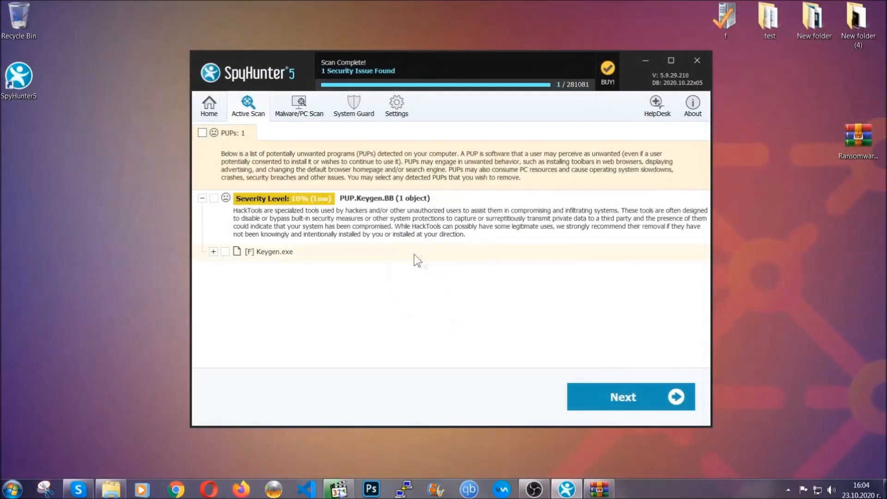
{"action": "left_click", "coordinate": [203, 132]}
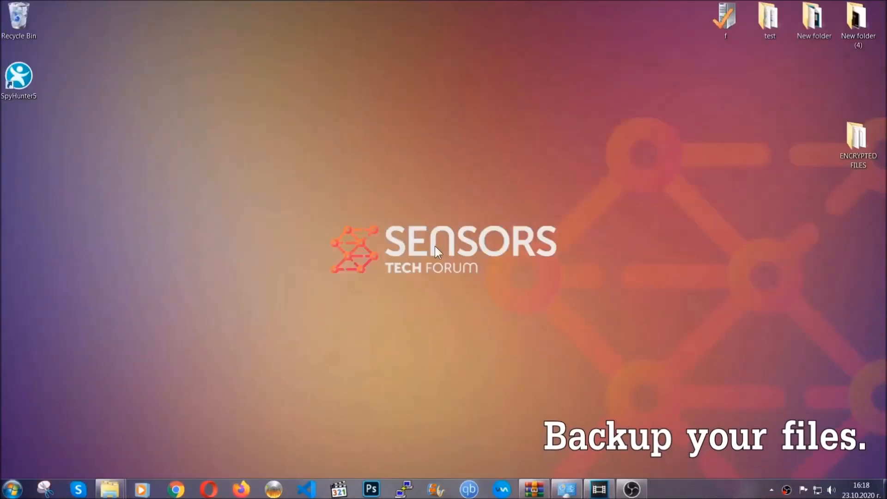
Copy all six encrypted .efji files from the ENCRYPTED FILES folder.
{"action": "left_click", "coordinate": [857, 142]}
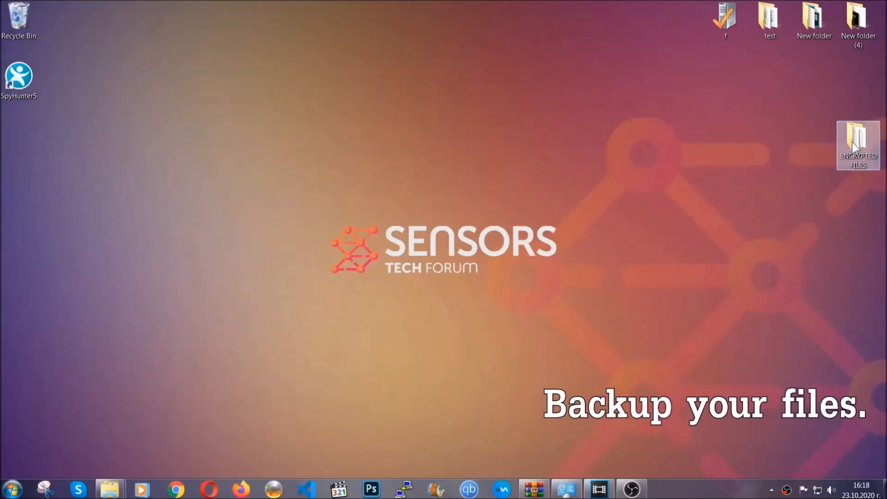
{"action": "double_click", "coordinate": [857, 141]}
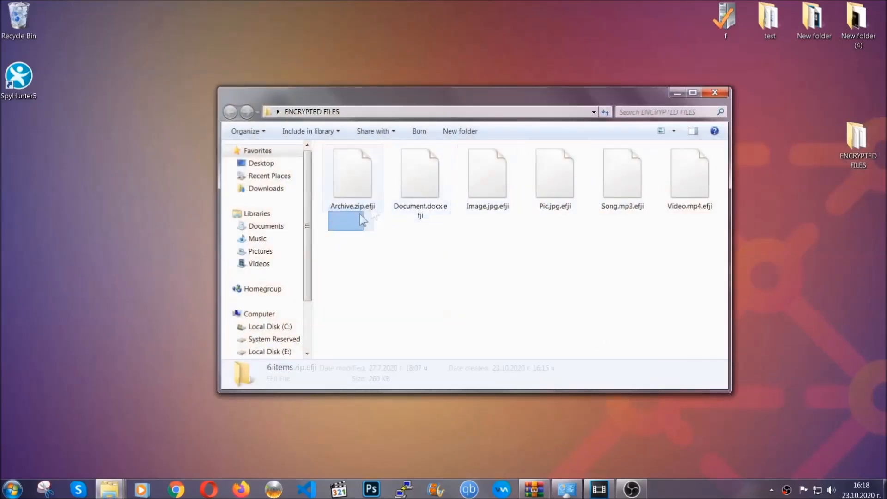
{"action": "right_click", "coordinate": [695, 170]}
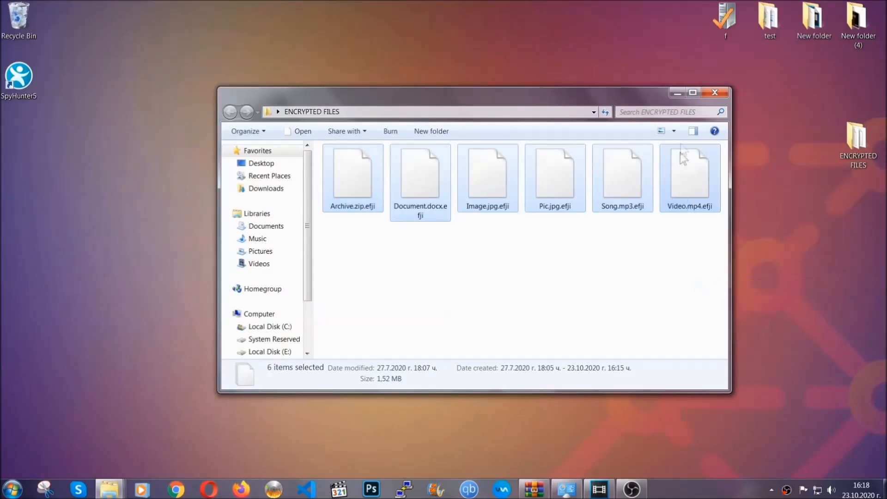
{"action": "left_click", "coordinate": [714, 93]}
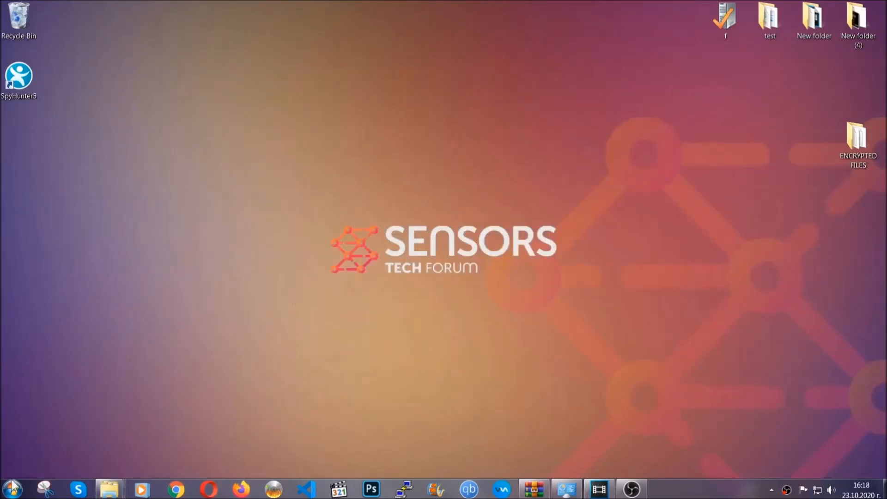
{"action": "mouse_move", "coordinate": [172, 351]}
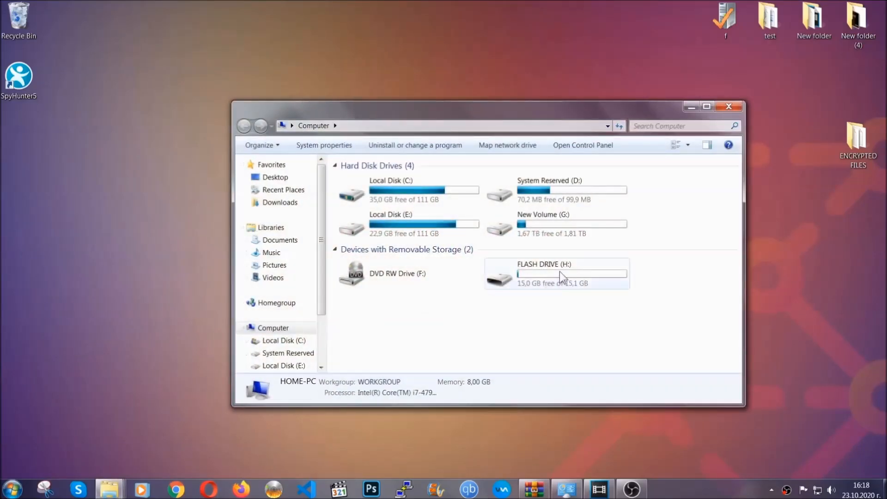
Paste the copied files onto the empty FLASH DRIVE (H:) and close the window.
{"action": "double_click", "coordinate": [543, 274]}
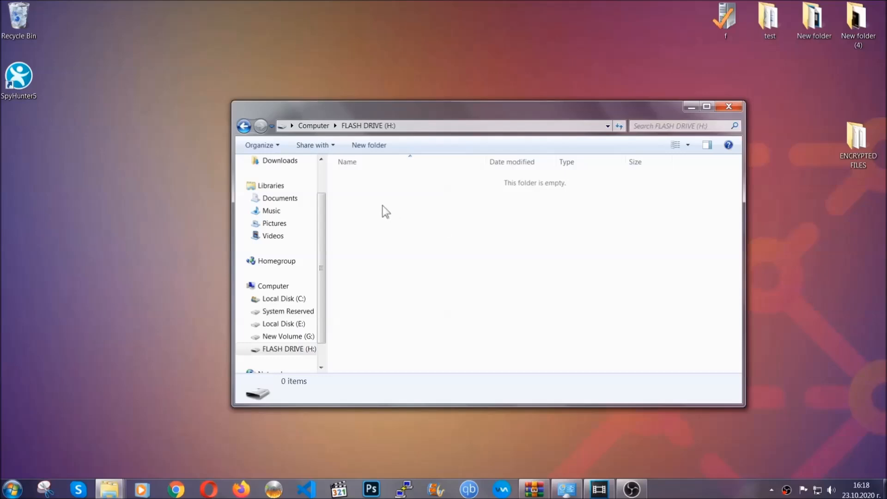
{"action": "right_click", "coordinate": [384, 211]}
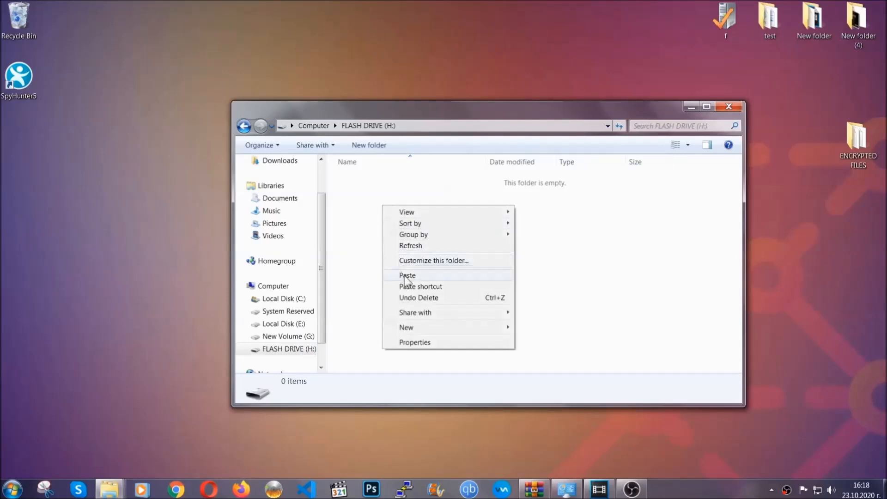
{"action": "left_click", "coordinate": [407, 275]}
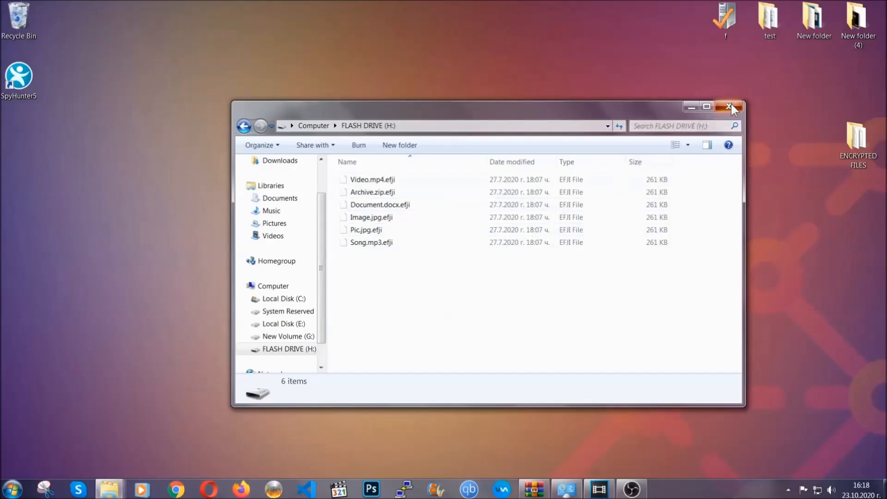
{"action": "left_click", "coordinate": [730, 108]}
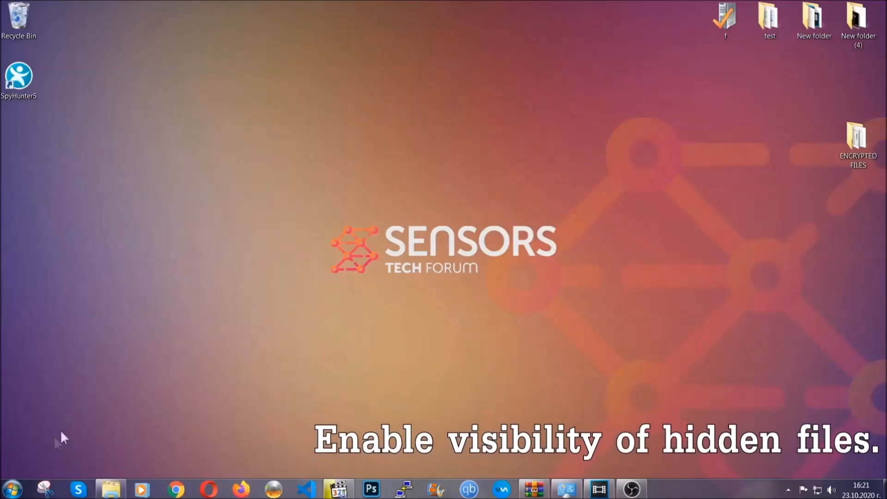
Search the Start menu for 'show hidden files and folders' and open that setting.
{"action": "left_click", "coordinate": [11, 488]}
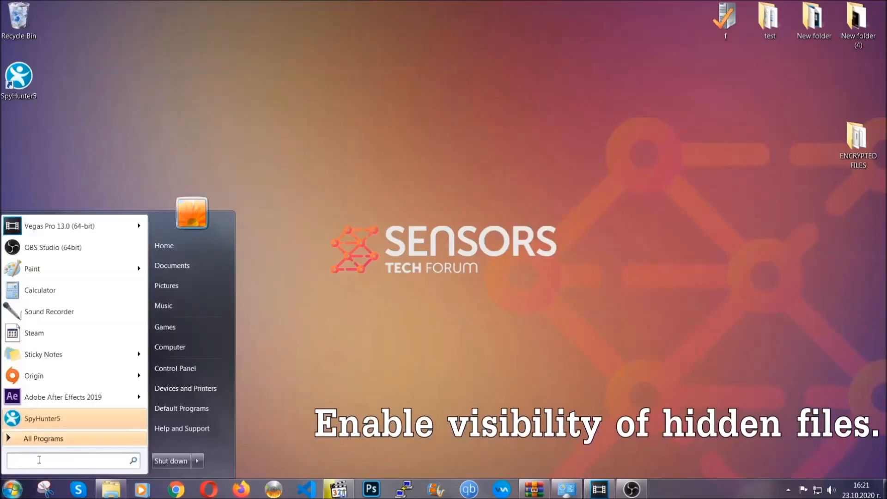
{"action": "type", "text": "show hidden files and folders"}
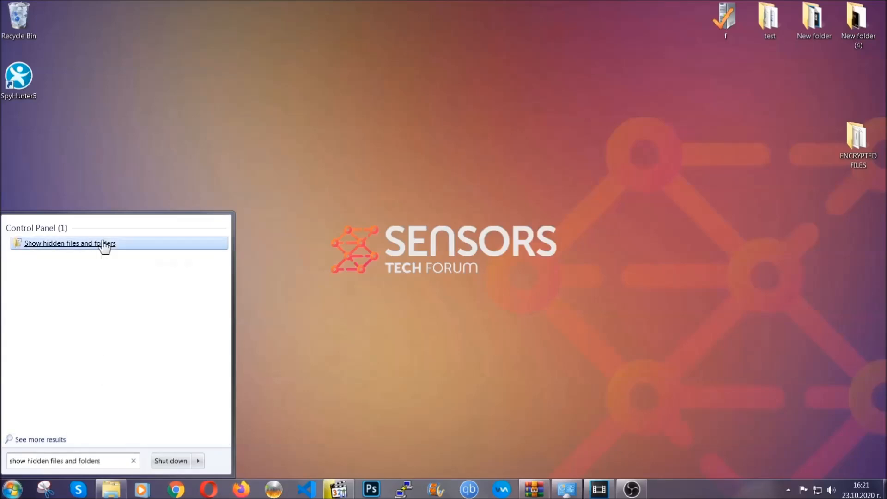
{"action": "left_click", "coordinate": [70, 243]}
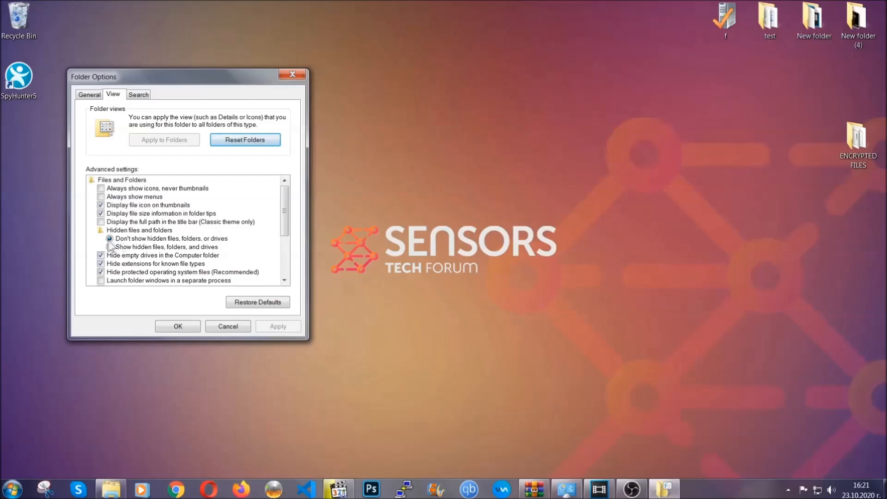
Set Folder Options to show hidden files, folders and drives, apply and close.
{"action": "left_click", "coordinate": [109, 247]}
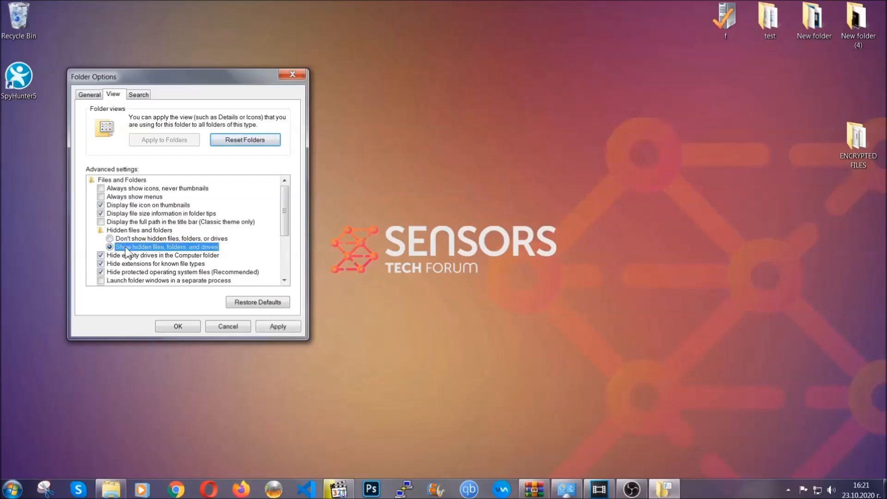
{"action": "left_click", "coordinate": [277, 326]}
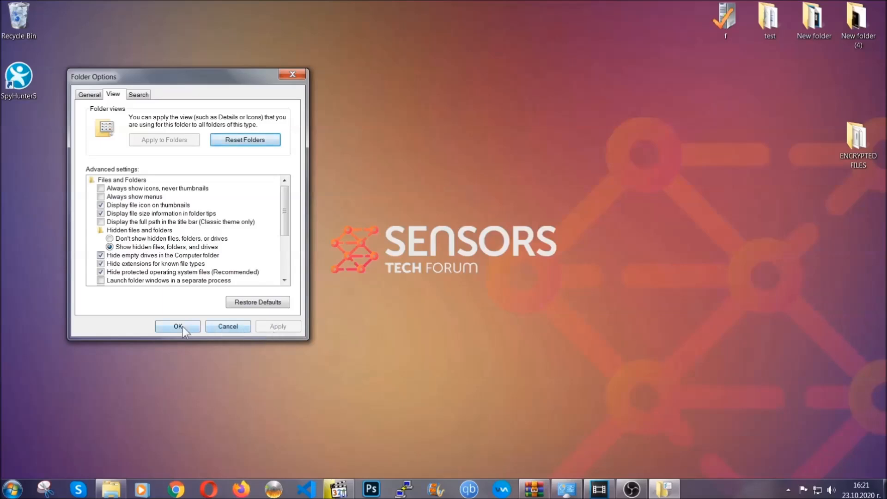
{"action": "left_click", "coordinate": [177, 326]}
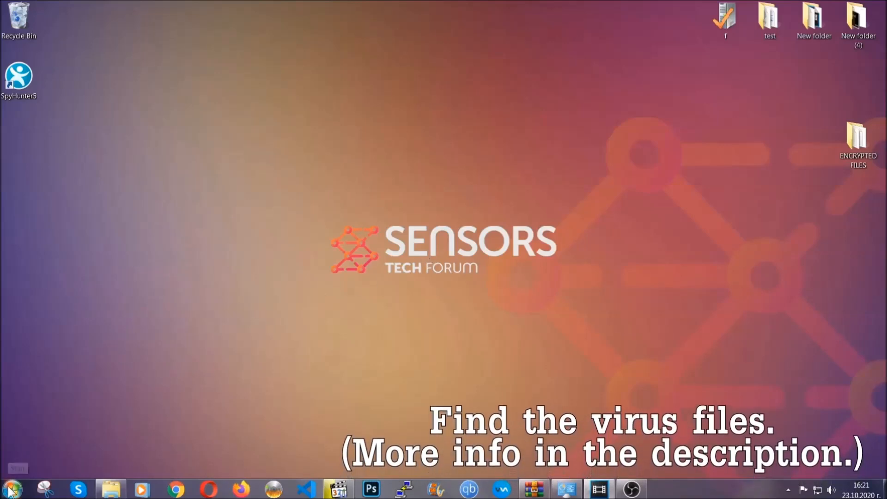
Search Computer for fileextension:exe with the EXAMPLE VIRUS NAME.
{"action": "left_click", "coordinate": [9, 488]}
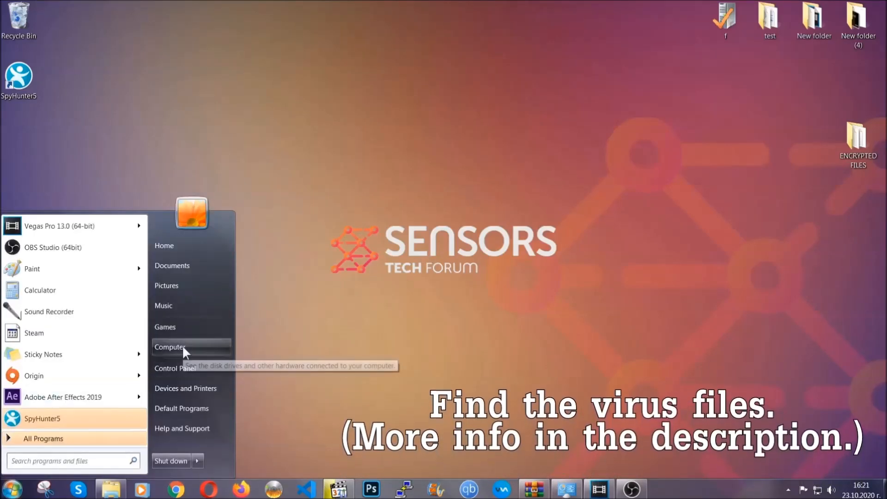
{"action": "left_click", "coordinate": [170, 346]}
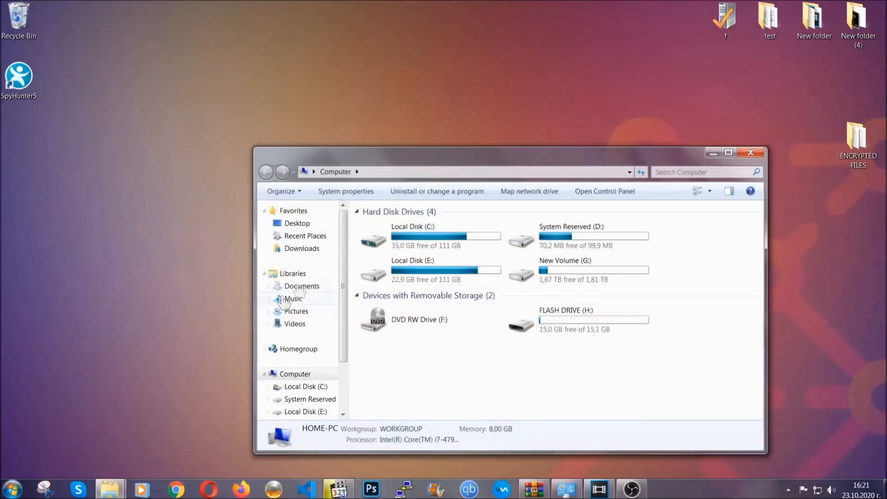
{"action": "left_click_drag", "start_coordinate": [509, 152], "coordinate": [423, 120]}
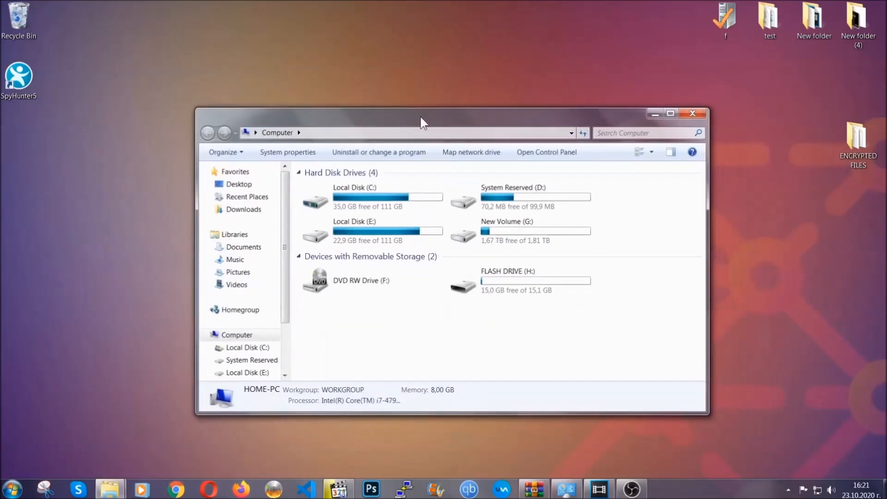
{"action": "left_click", "coordinate": [644, 132]}
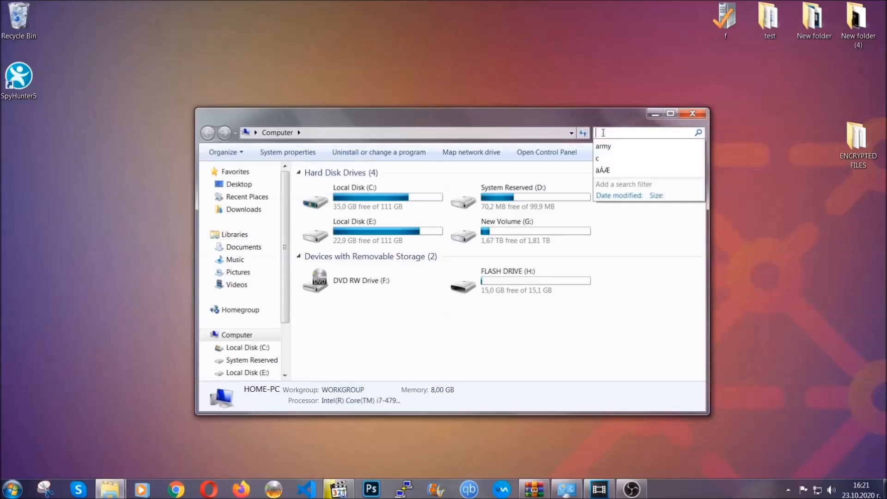
{"action": "type", "text": "fileextension:exe E"}
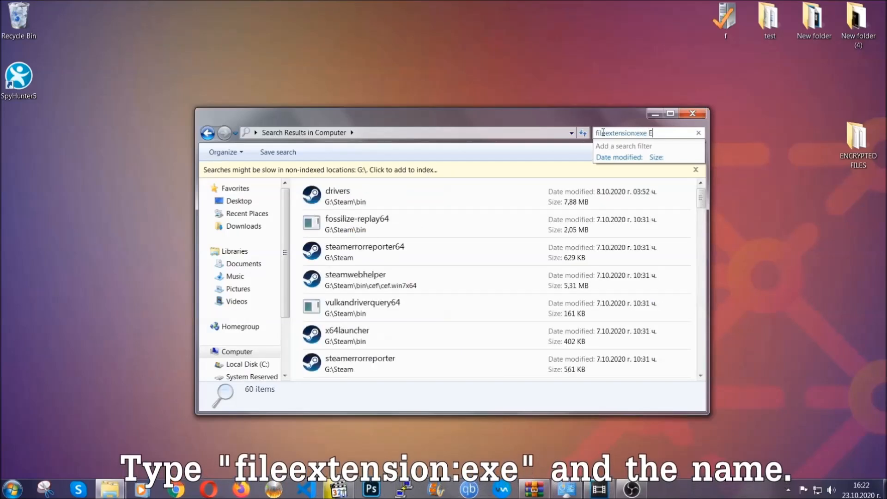
{"action": "type", "text": "xampl"}
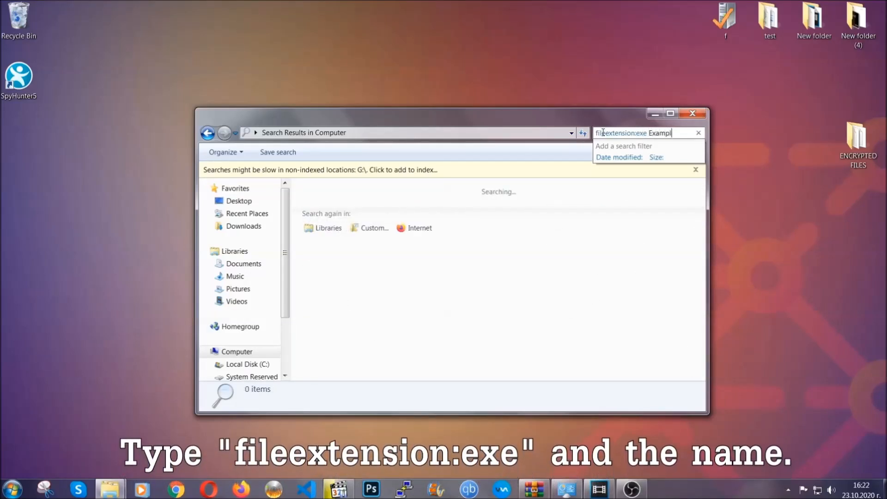
{"action": "type", "text": "Example Virus Name"}
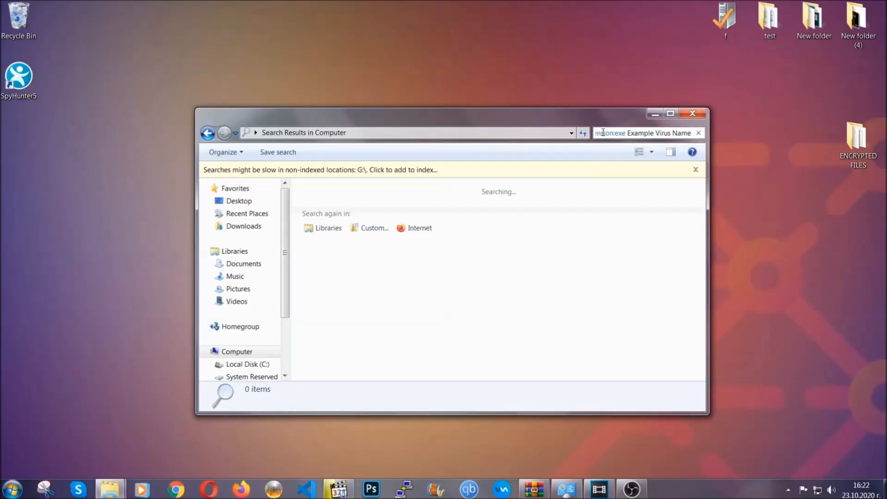
{"action": "left_click", "coordinate": [645, 132]}
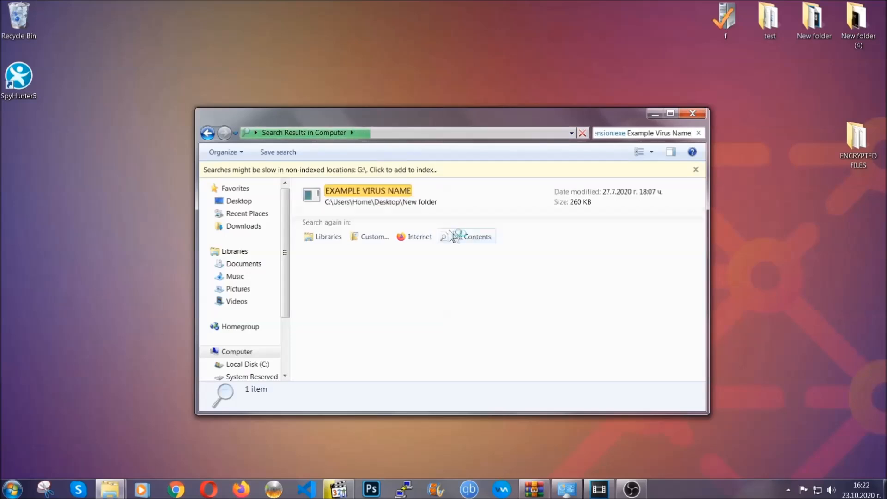
Delete the found EXAMPLE VIRUS NAME file to the Recycle Bin and close the search window.
{"action": "left_click", "coordinate": [367, 194]}
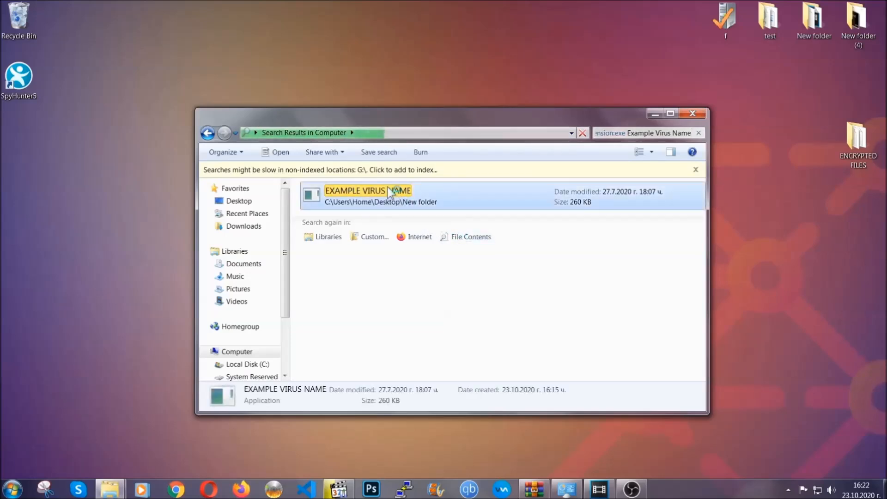
{"action": "right_click", "coordinate": [368, 194]}
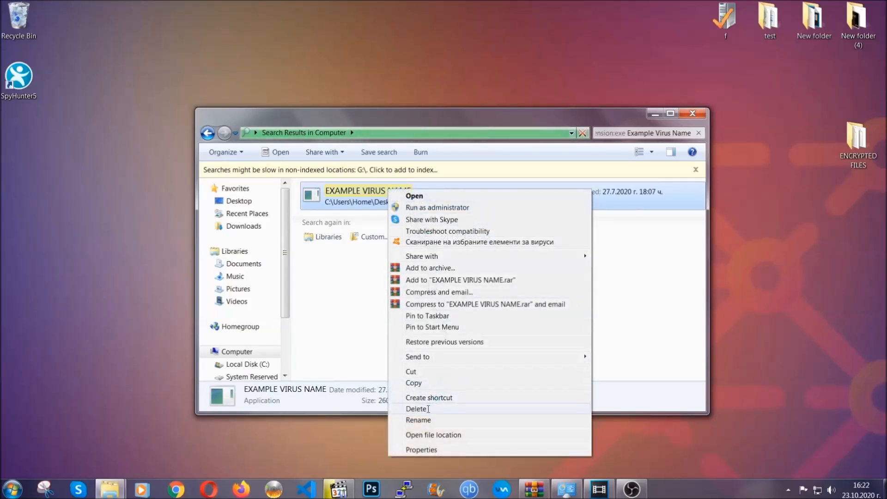
{"action": "left_click", "coordinate": [417, 408]}
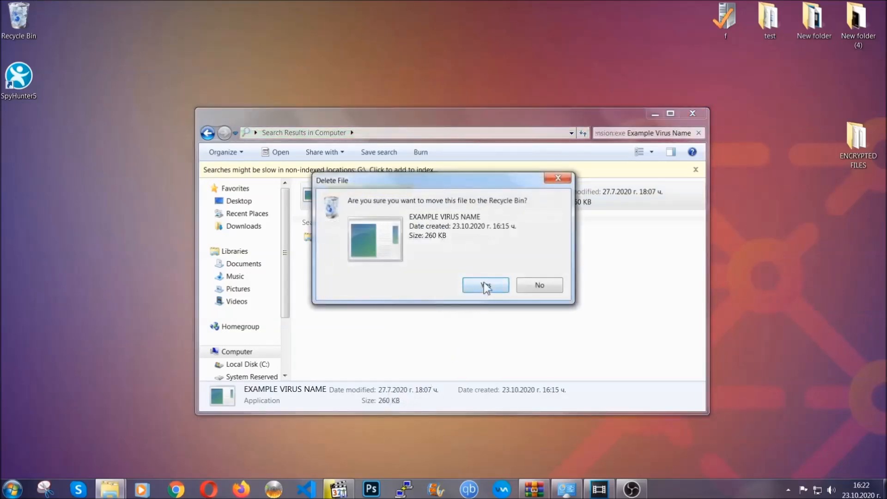
{"action": "left_click", "coordinate": [485, 285]}
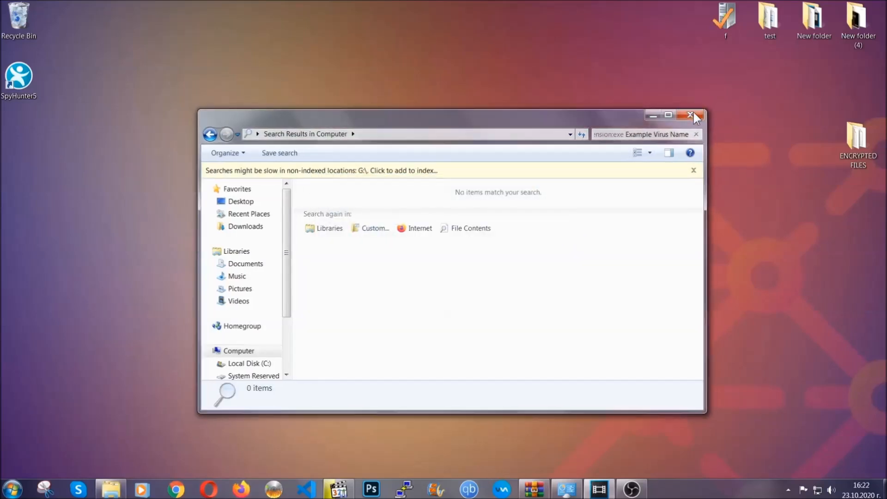
{"action": "left_click", "coordinate": [695, 116]}
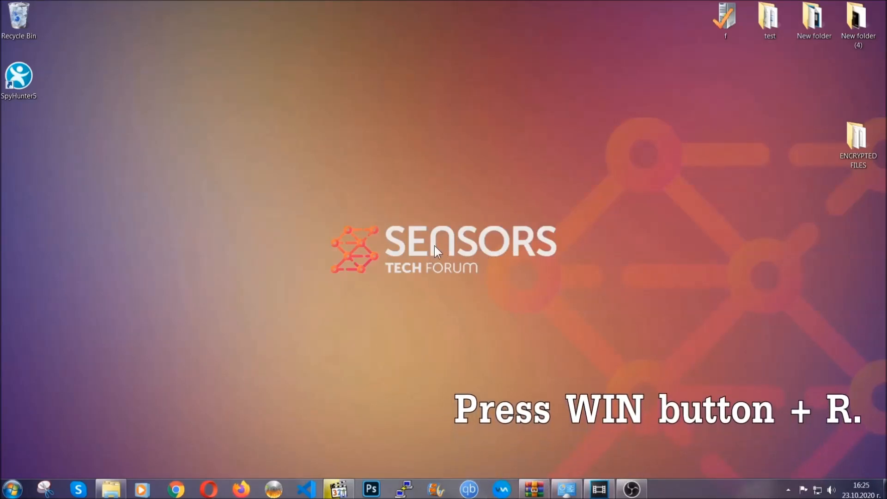
Launch the Registry Editor by running REGEDIT from the Run dialog.
{"action": "key", "text": "win+r"}
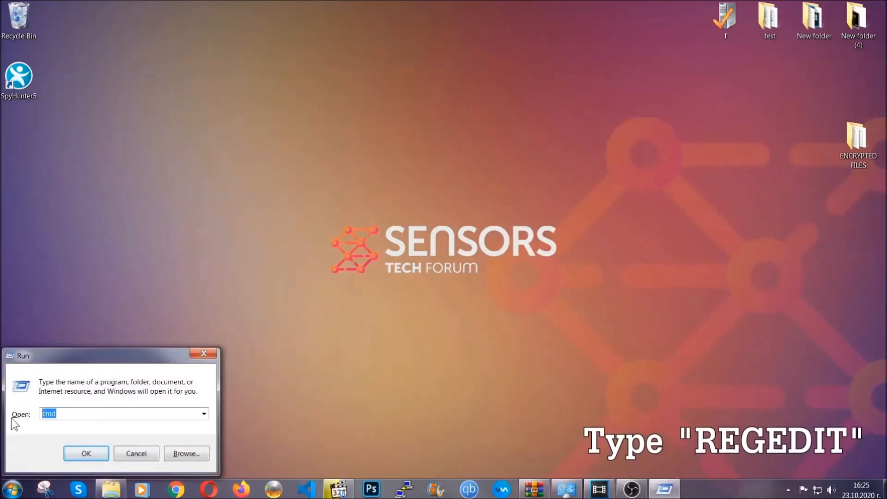
{"action": "type", "text": "REGEDIT"}
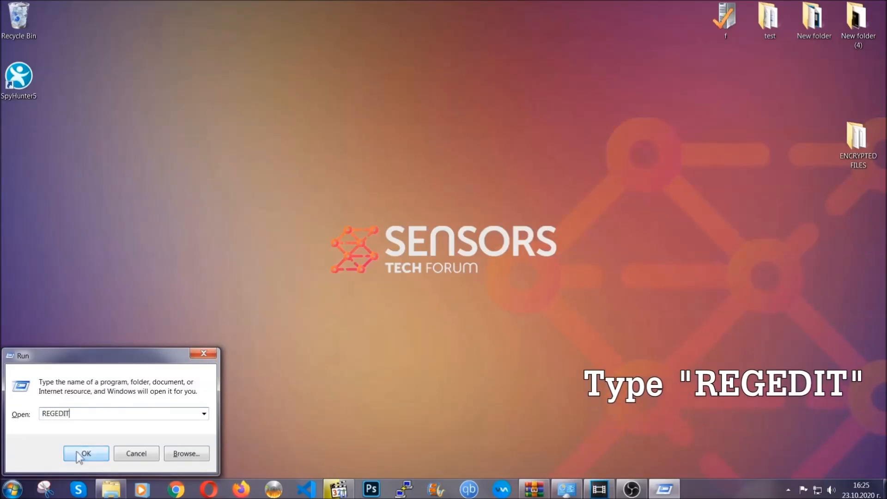
{"action": "left_click", "coordinate": [85, 453]}
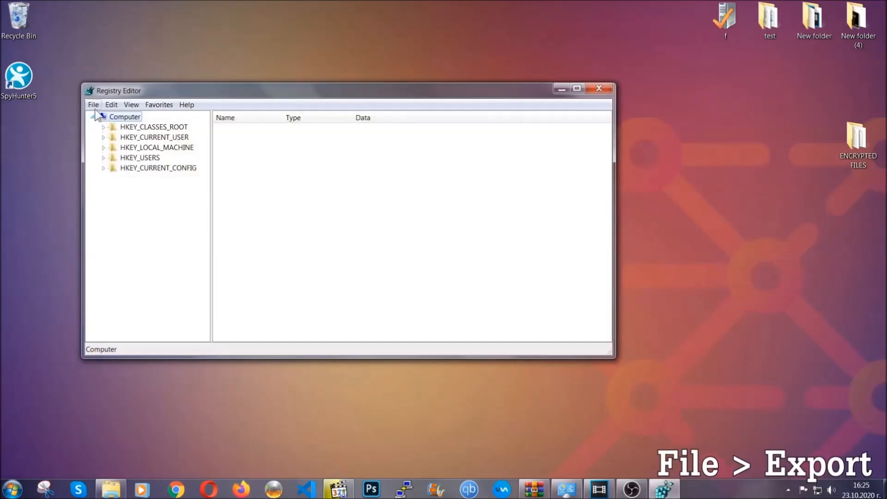
Export the entire registry (range All) to a file named BACKUP on the desktop.
{"action": "left_click", "coordinate": [93, 105]}
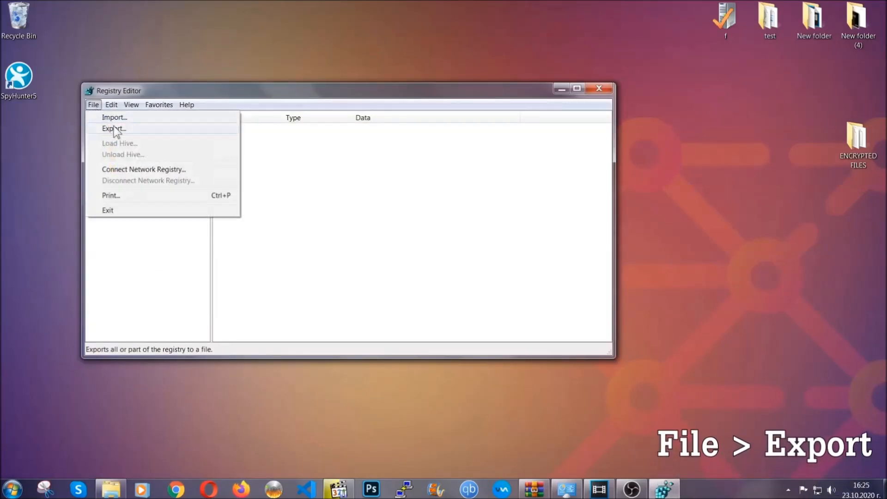
{"action": "left_click", "coordinate": [113, 128]}
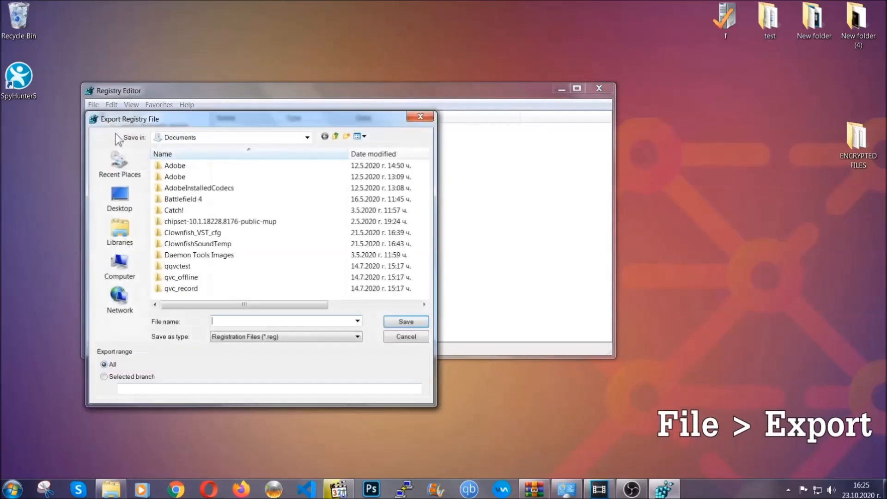
{"action": "left_click", "coordinate": [119, 198]}
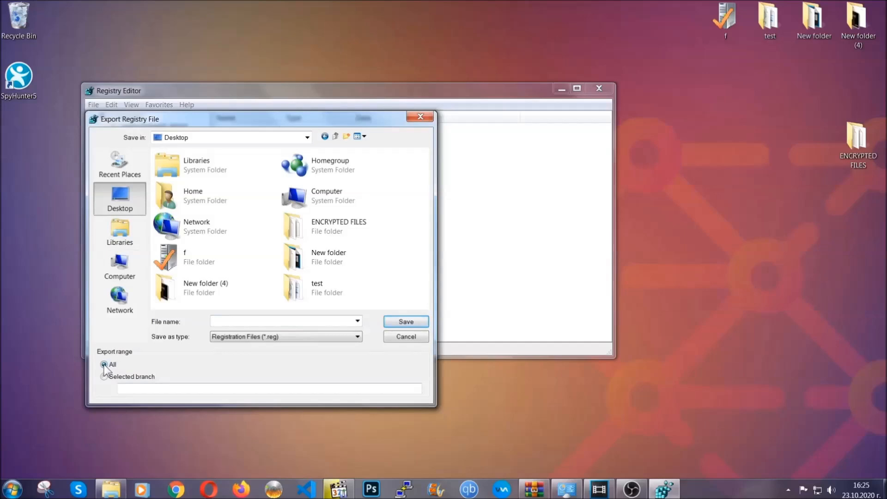
{"action": "left_click", "coordinate": [283, 321]}
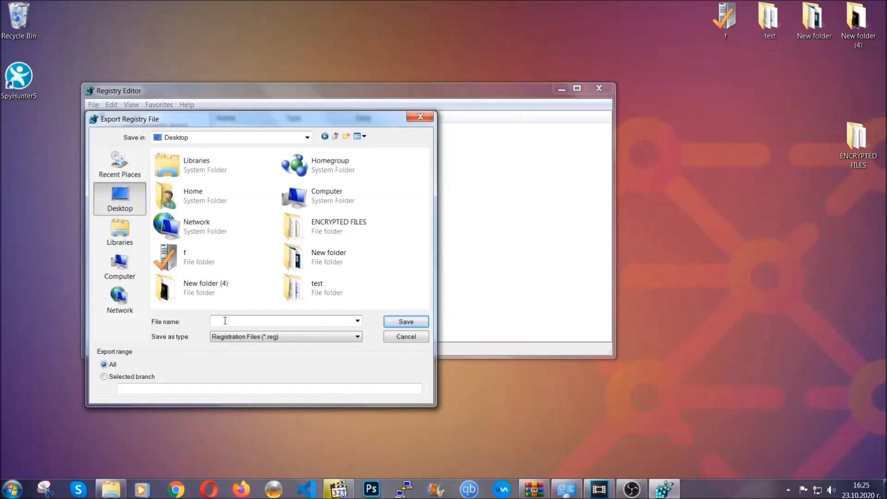
{"action": "type", "text": "BACKUP"}
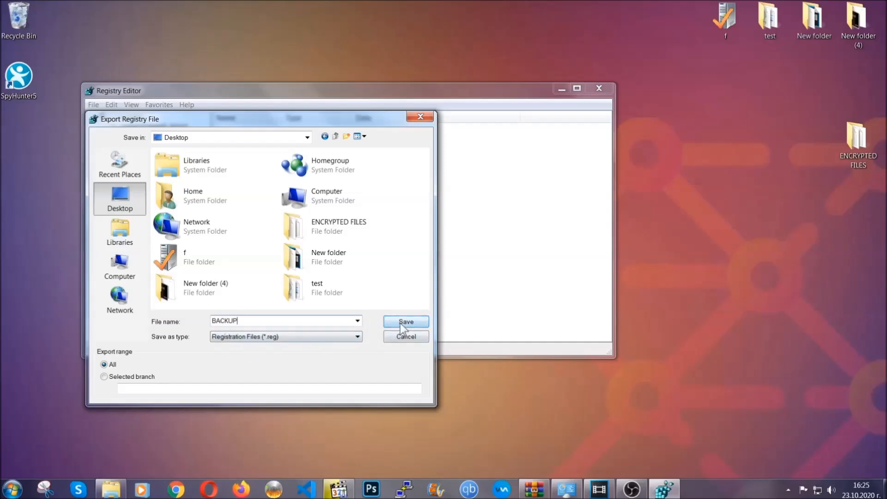
{"action": "left_click", "coordinate": [405, 321]}
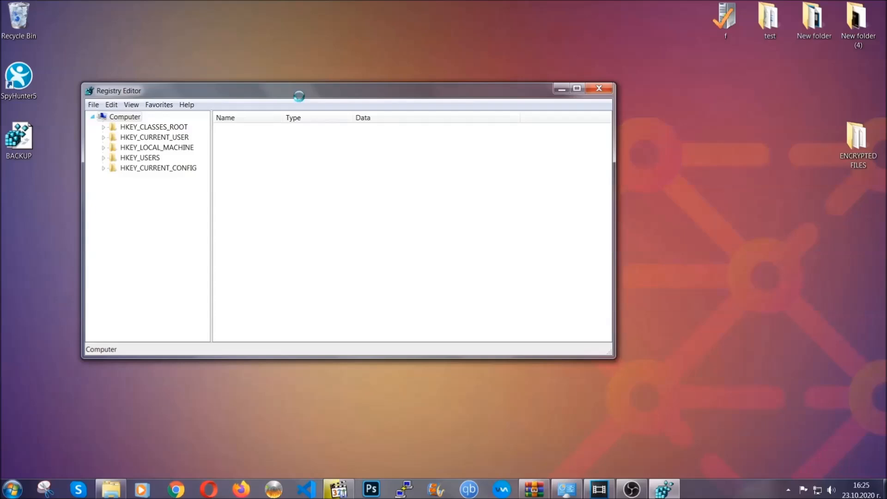
{"action": "left_click_drag", "start_coordinate": [298, 90], "coordinate": [412, 111]}
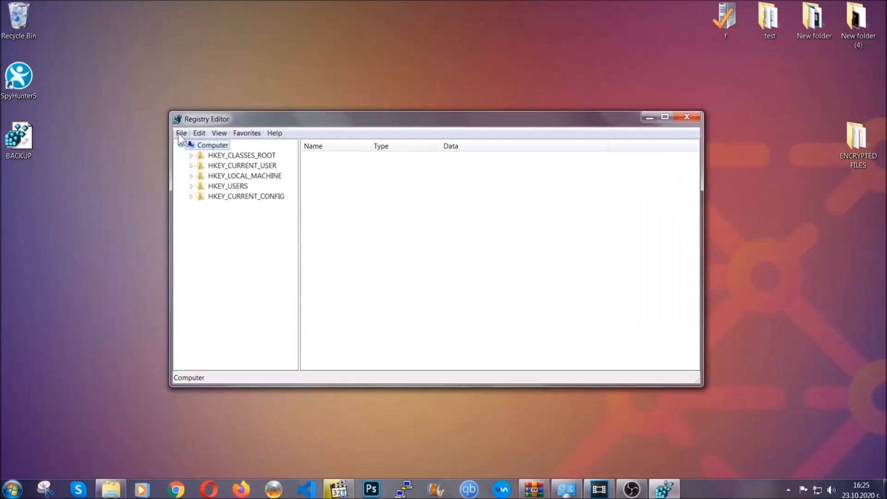
{"action": "left_click", "coordinate": [181, 133]}
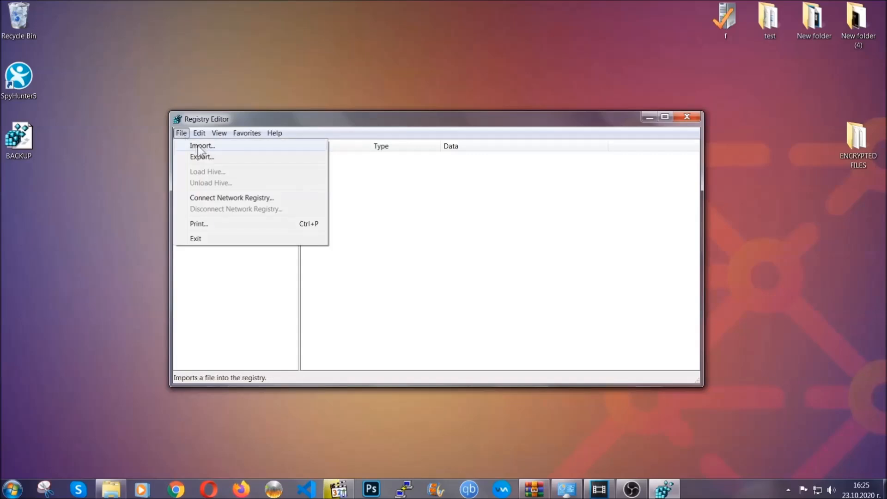
{"action": "left_click", "coordinate": [181, 133]}
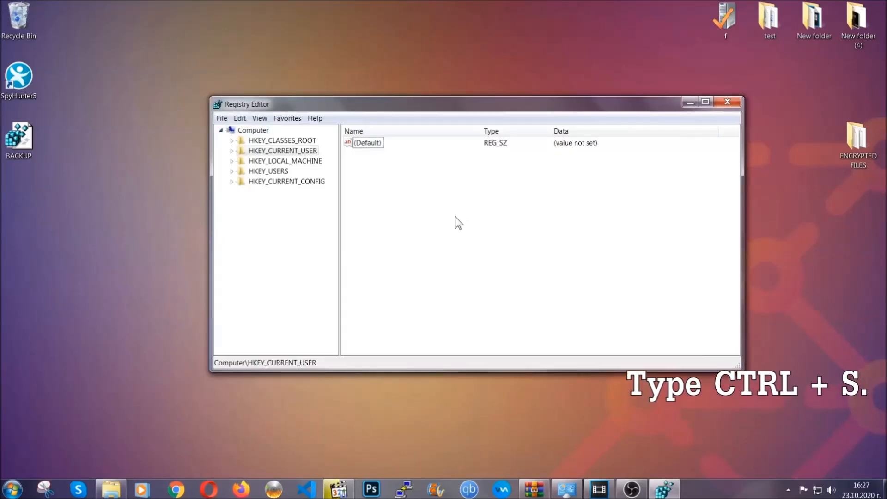
Find the RunOnce key with the registry search.
{"action": "key", "text": "ctrl+f"}
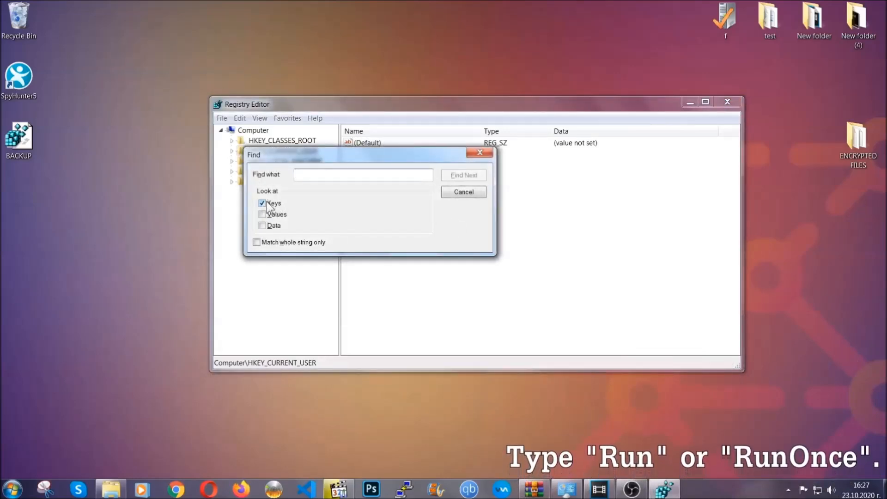
{"action": "left_click", "coordinate": [363, 175]}
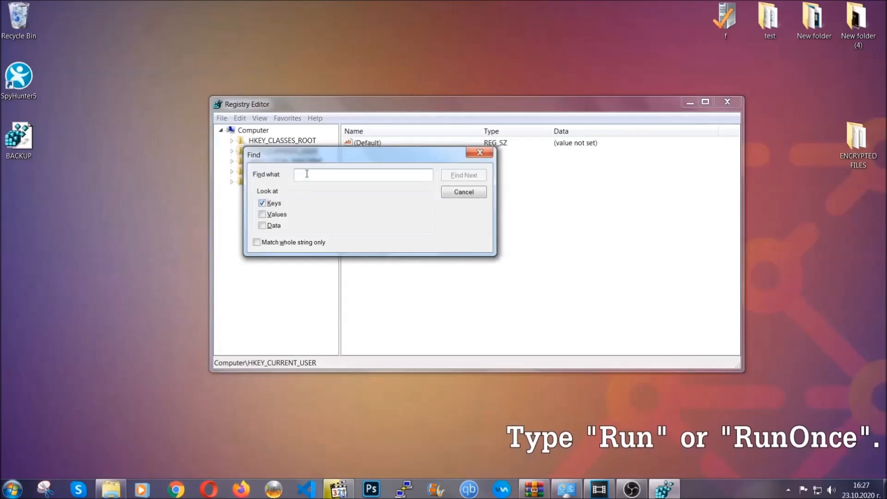
{"action": "type", "text": "RunOnce"}
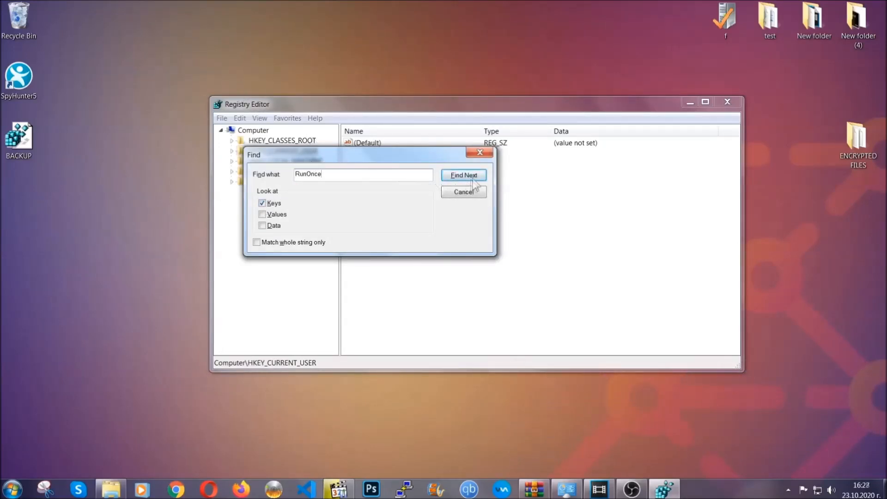
{"action": "left_click", "coordinate": [463, 175]}
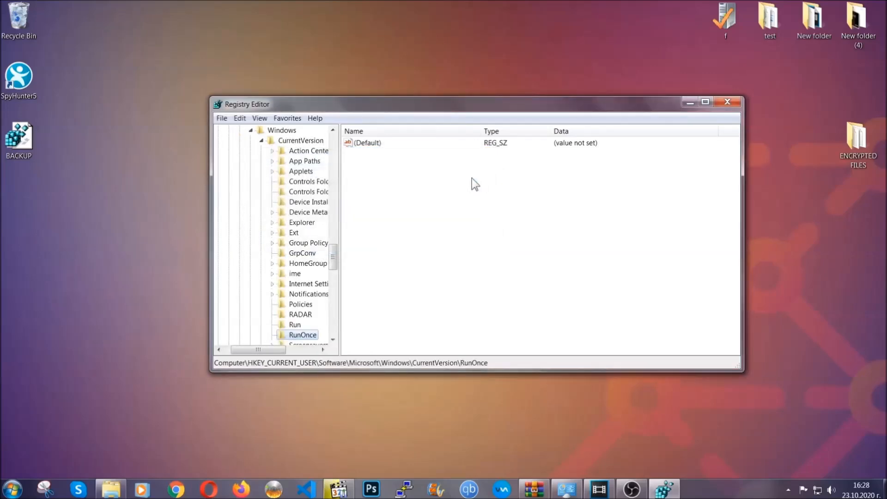
Select the current user's Run key next to RunOnce under CurrentVersion.
{"action": "scroll", "scroll_direction": "down", "scroll_amount": 3}
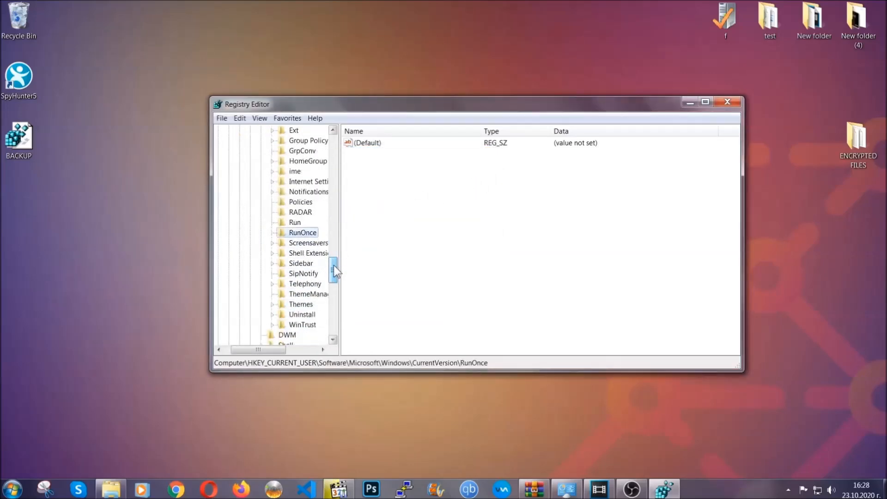
{"action": "left_click", "coordinate": [295, 222]}
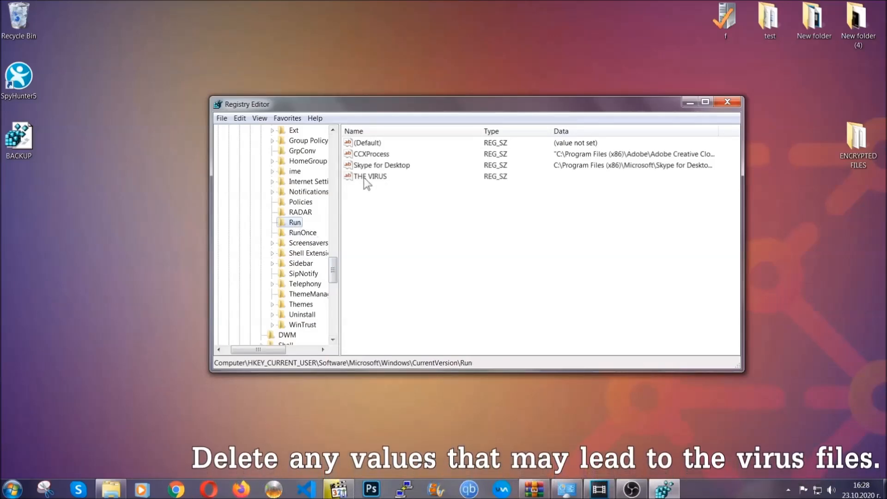
Delete THE VIRUS value from the Run key, confirm and close Registry Editor.
{"action": "right_click", "coordinate": [370, 175]}
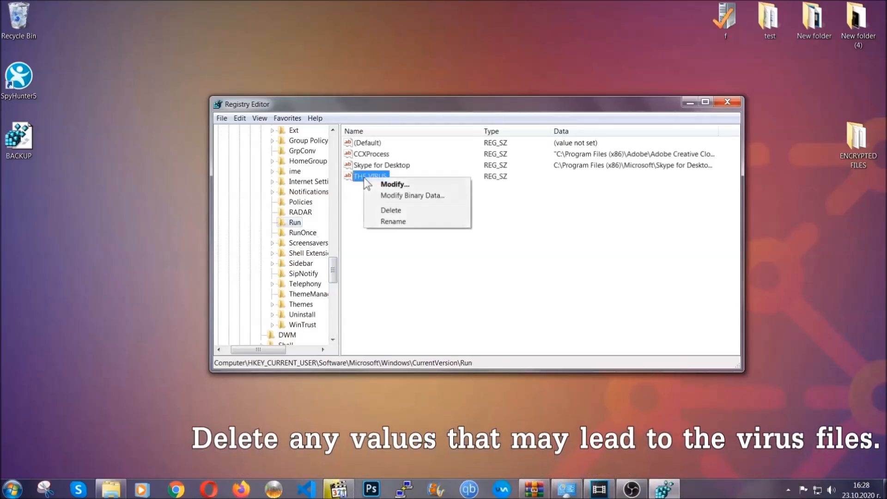
{"action": "left_click", "coordinate": [391, 209]}
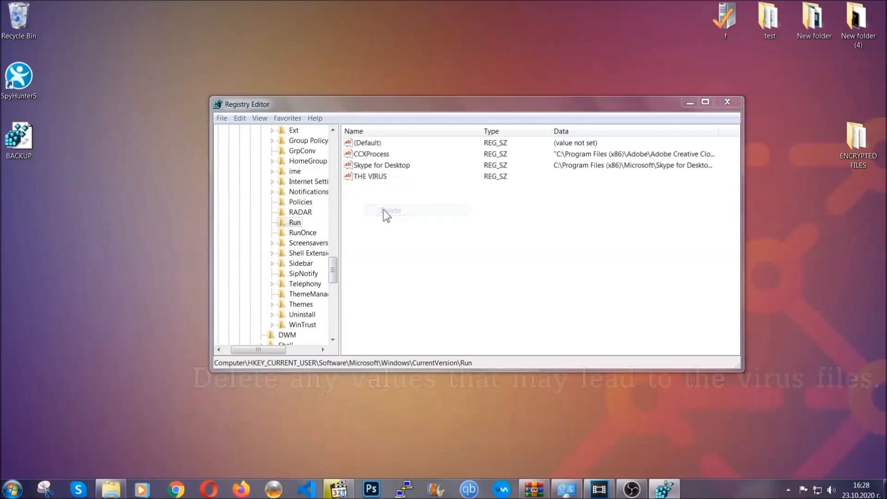
{"action": "left_click", "coordinate": [391, 210]}
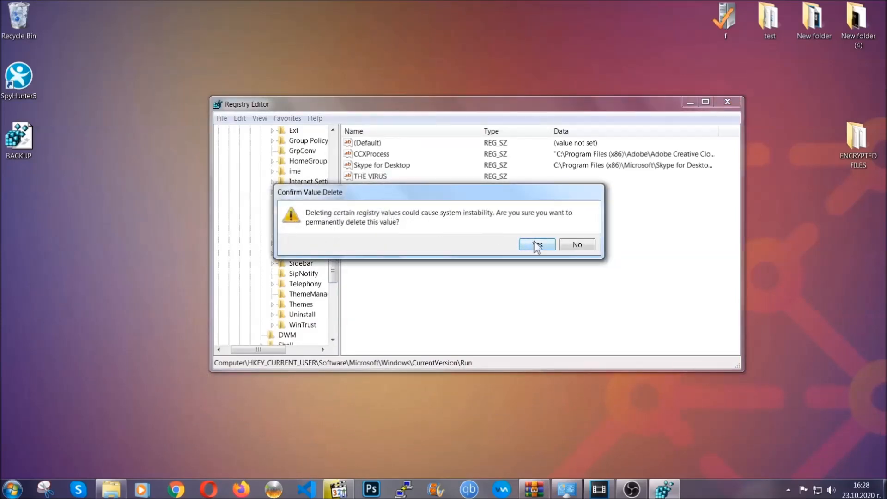
{"action": "left_click", "coordinate": [536, 244]}
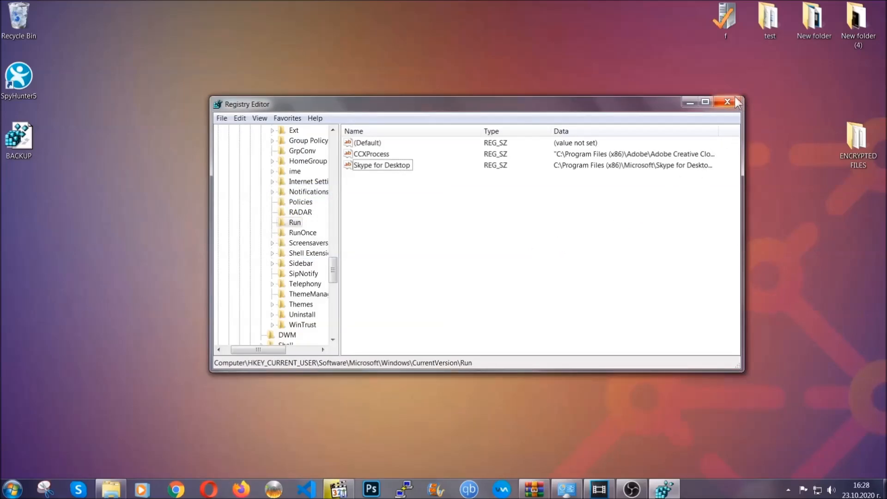
{"action": "left_click", "coordinate": [727, 102]}
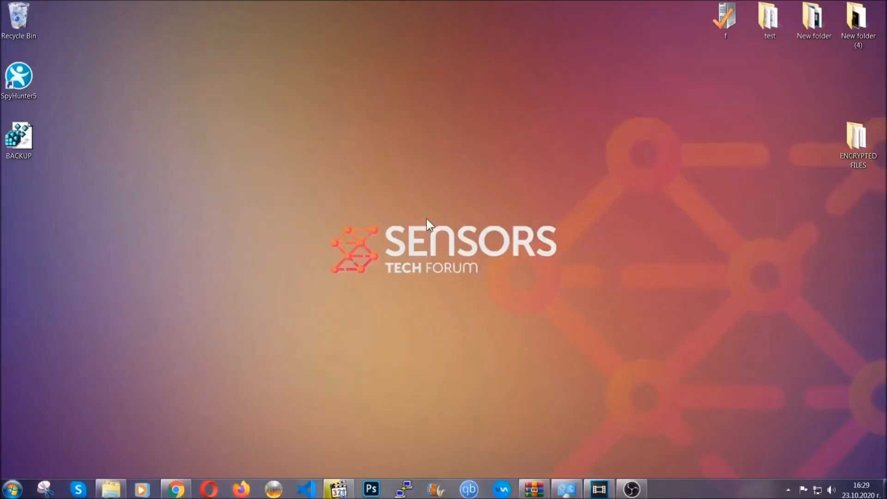
{"action": "mouse_move", "coordinate": [266, 348]}
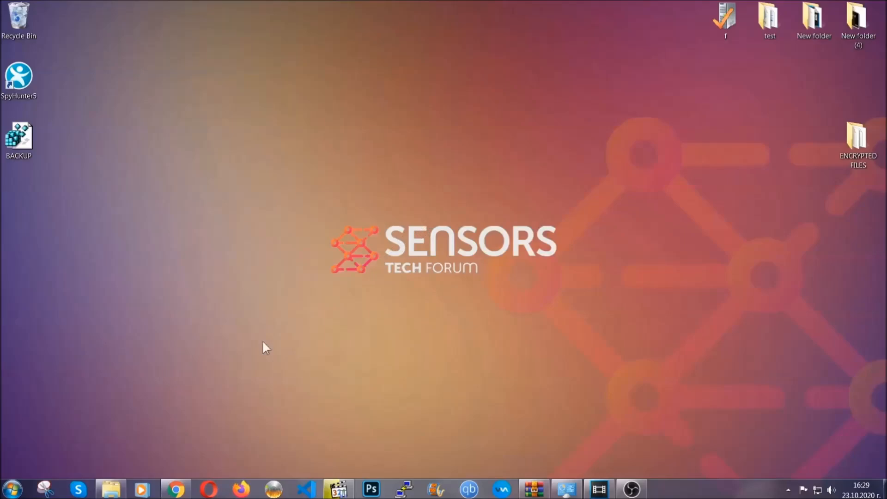
Switch to the browser showing the SensorsTechForum recovery article.
{"action": "left_click", "coordinate": [175, 488]}
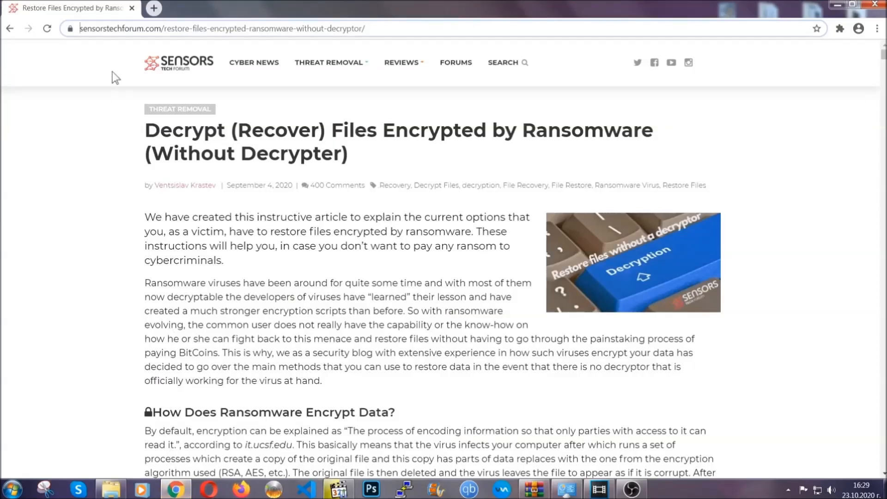
Scroll the recovery article to the Method 1–6 list and expand Method 2, Windows Backup.
{"action": "left_click", "coordinate": [221, 28]}
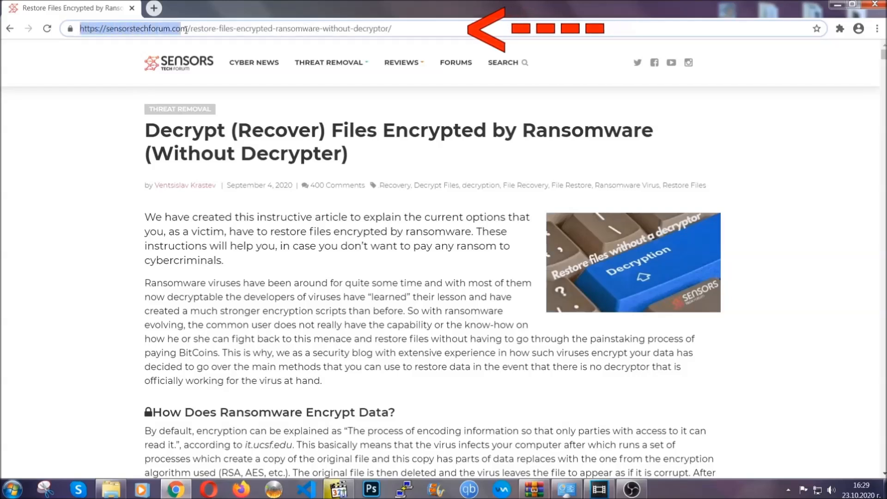
{"action": "left_click", "coordinate": [238, 29]}
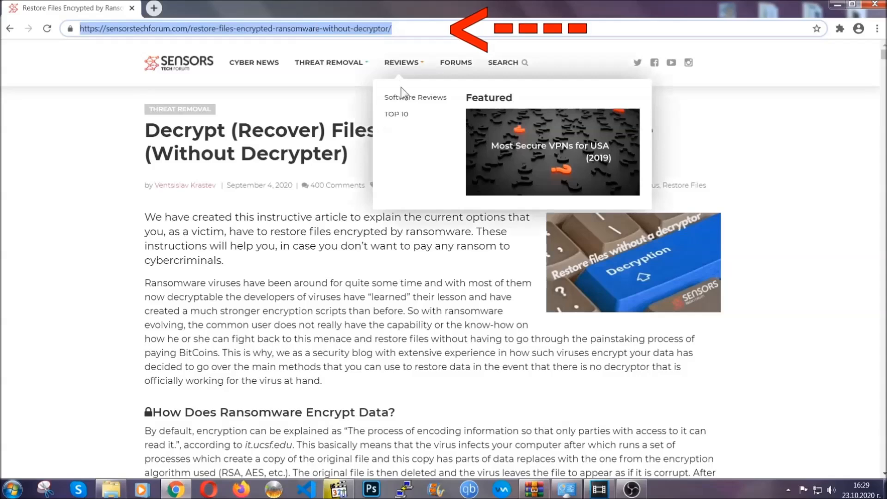
{"action": "scroll", "scroll_direction": "down", "scroll_amount": 3}
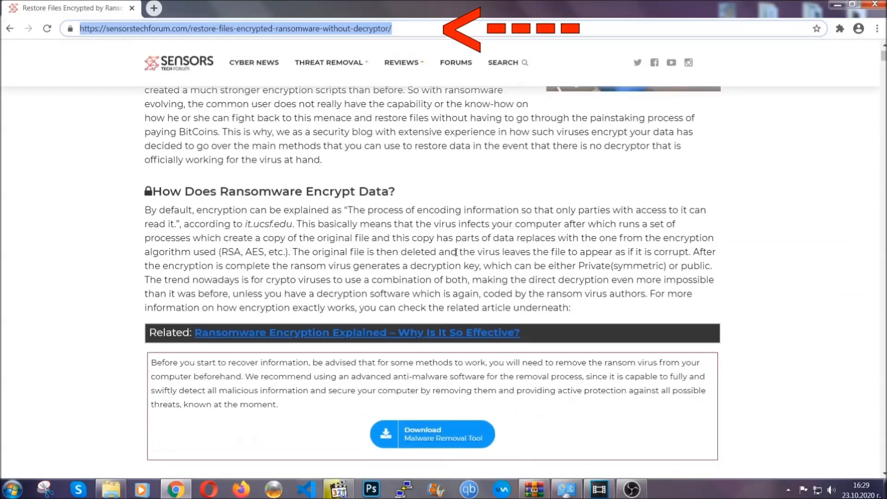
{"action": "scroll", "scroll_direction": "down", "scroll_amount": 3}
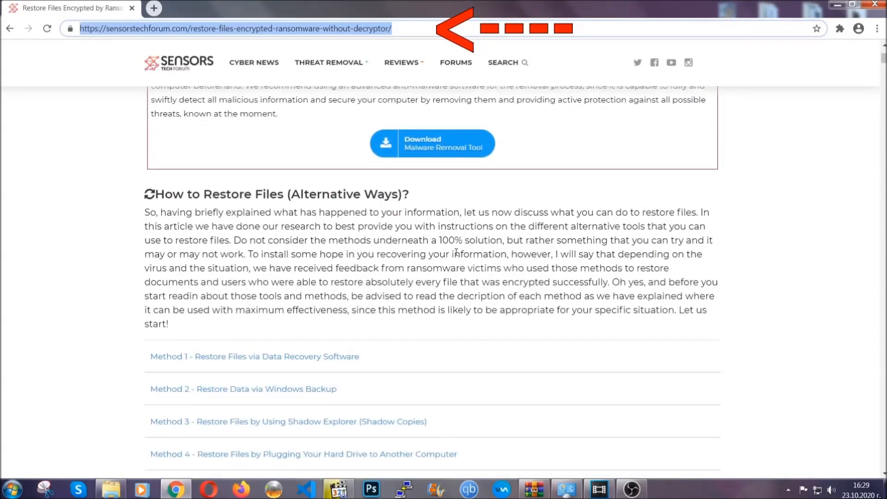
{"action": "scroll", "scroll_direction": "down", "scroll_amount": 3}
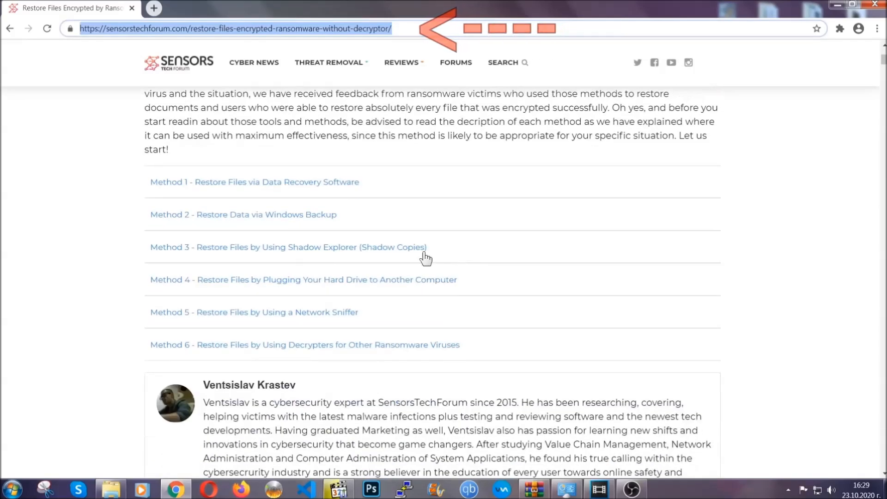
{"action": "mouse_move", "coordinate": [211, 229]}
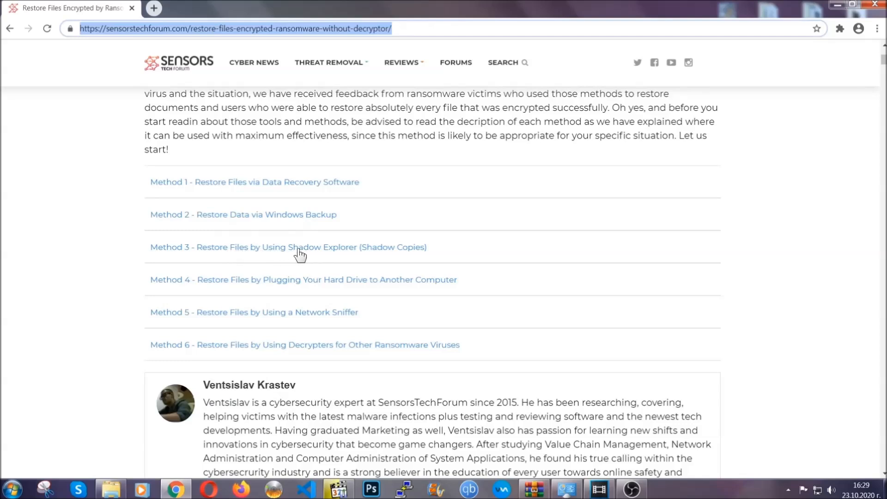
{"action": "mouse_move", "coordinate": [318, 294]}
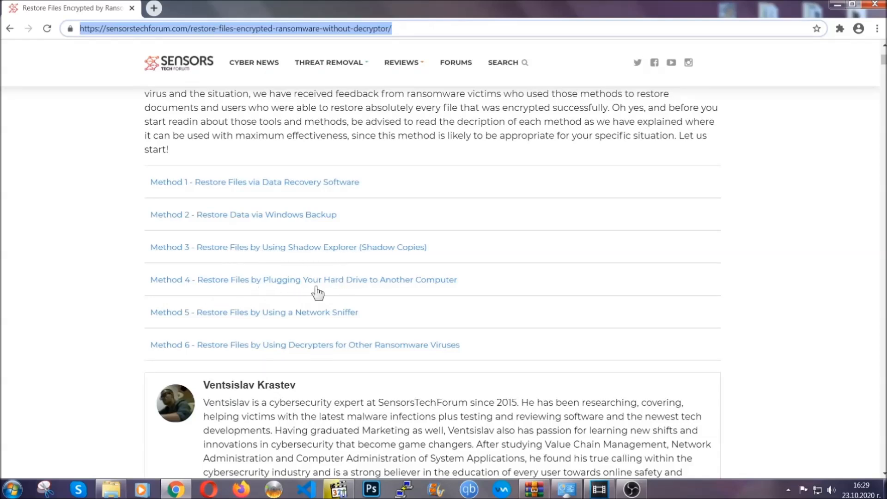
{"action": "left_click", "coordinate": [243, 214]}
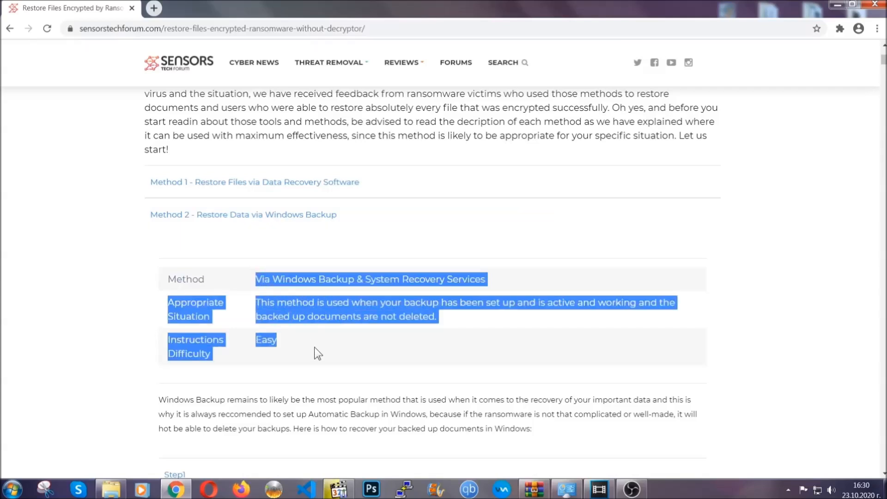
Expand Method 2's first step showing the 'ms-settings:windowsupdate' Run command and scroll through its instructions.
{"action": "scroll", "scroll_direction": "down", "scroll_amount": 3}
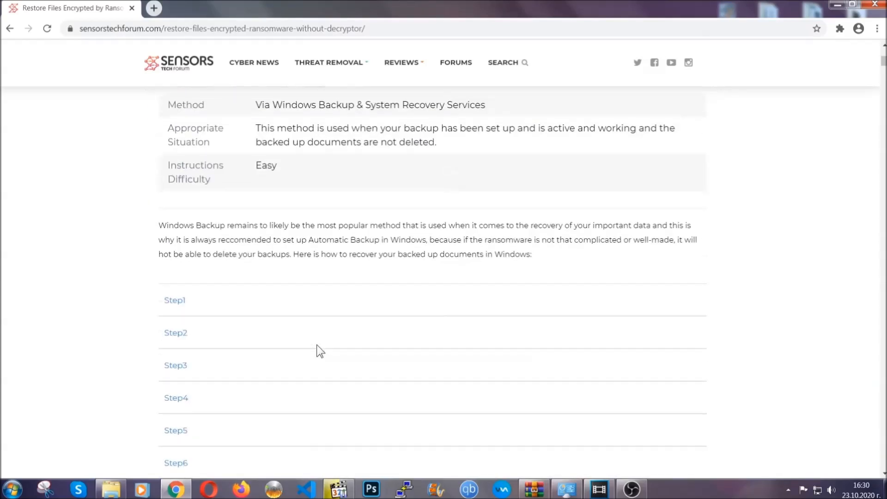
{"action": "left_click", "coordinate": [175, 300]}
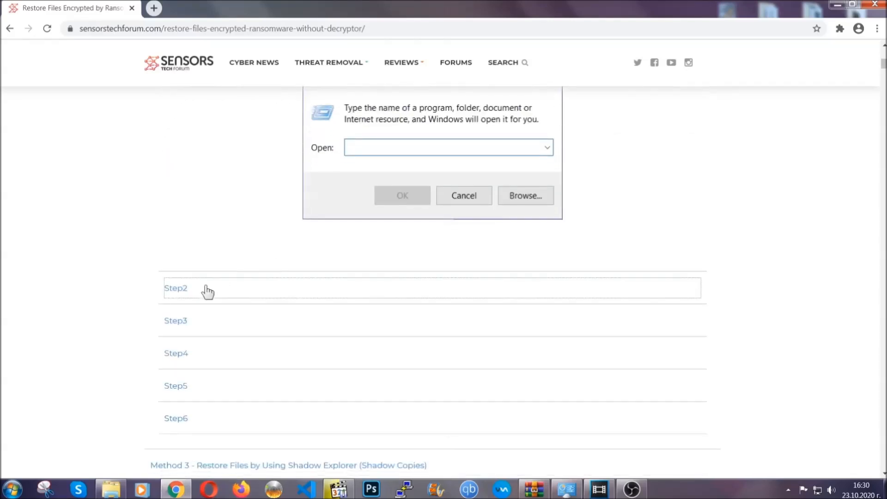
{"action": "type", "text": "ms-settings:windowsupdate"}
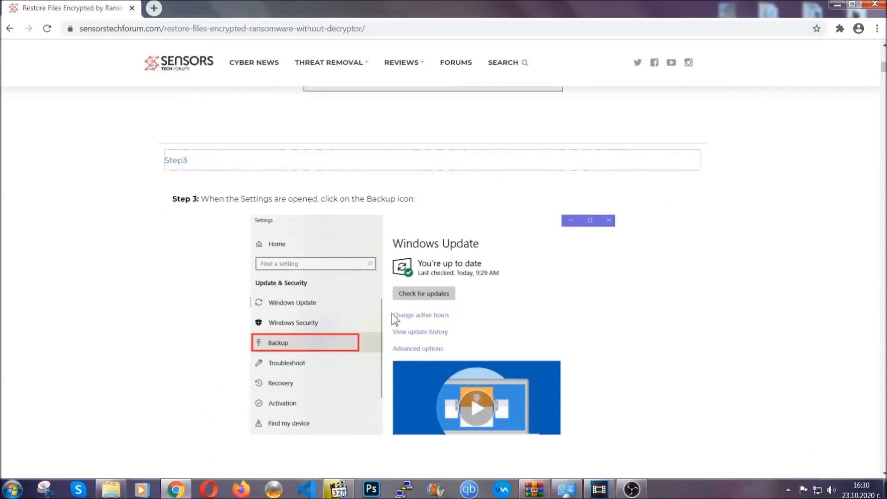
{"action": "scroll", "scroll_direction": "down", "scroll_amount": 3}
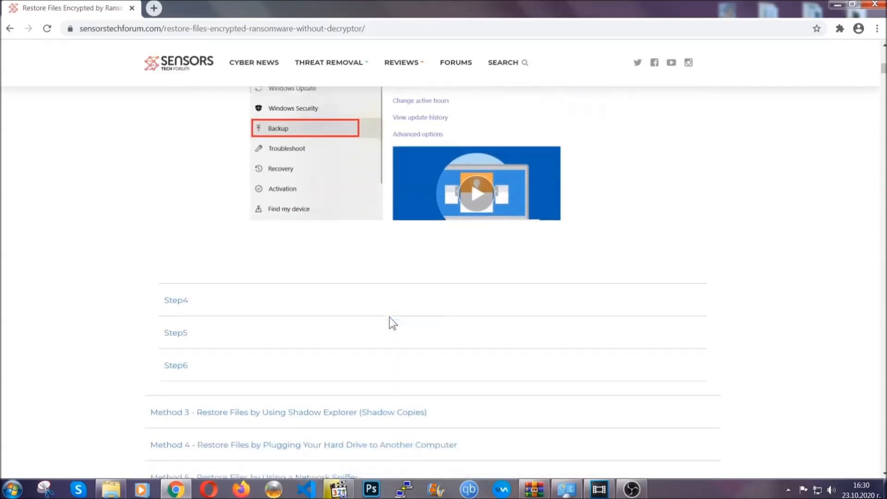
{"action": "scroll", "scroll_direction": "down", "scroll_amount": 3}
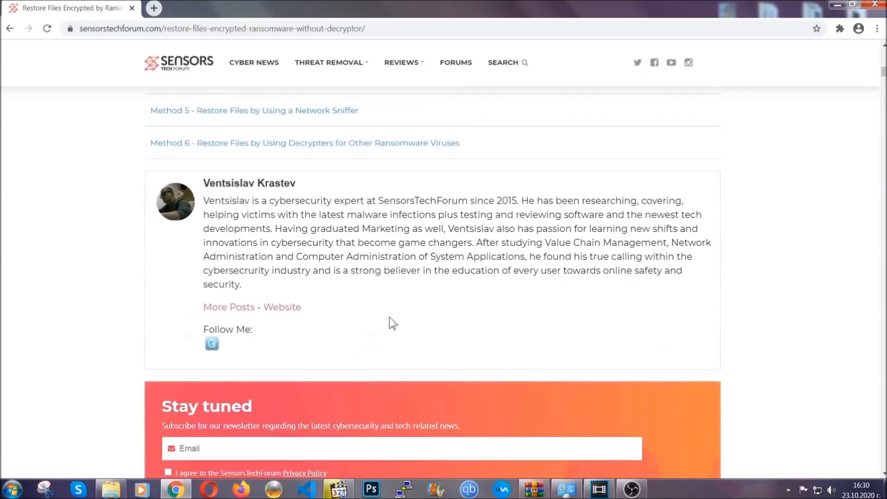
{"action": "scroll", "scroll_direction": "up", "scroll_amount": 3}
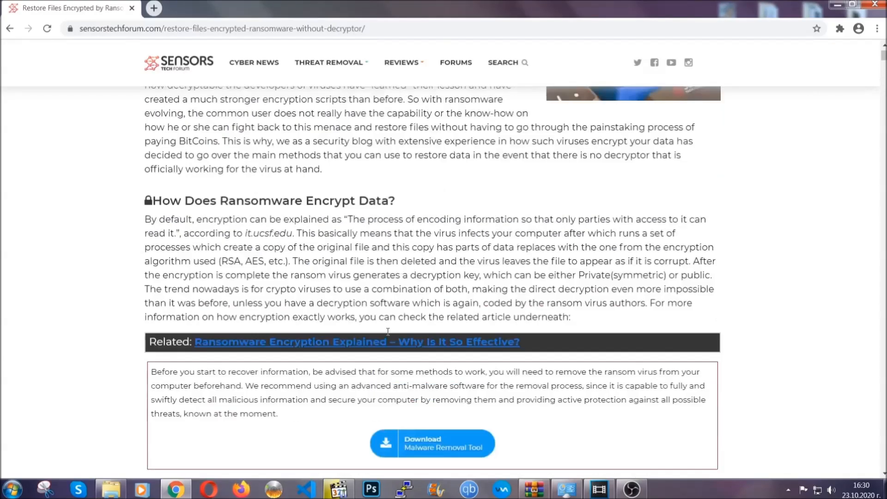